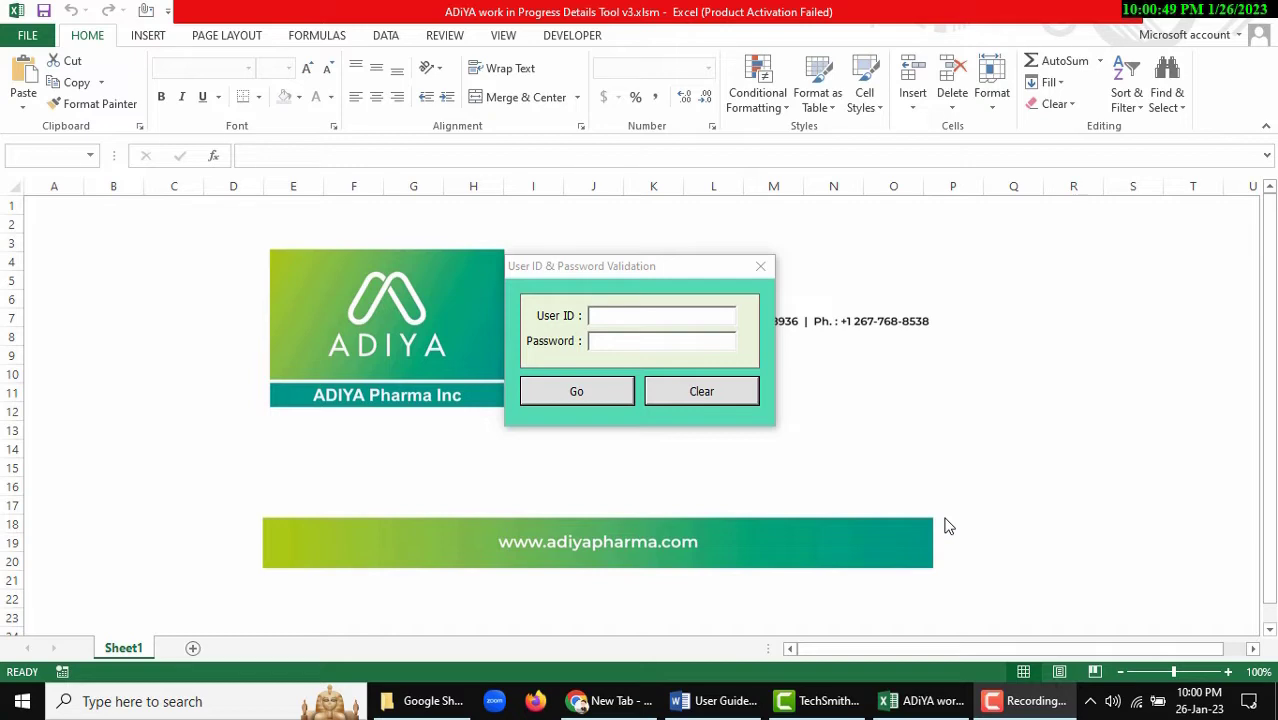
Bring up User Guidelines.docx in Word, showing the Google Sheet link
click(713, 701)
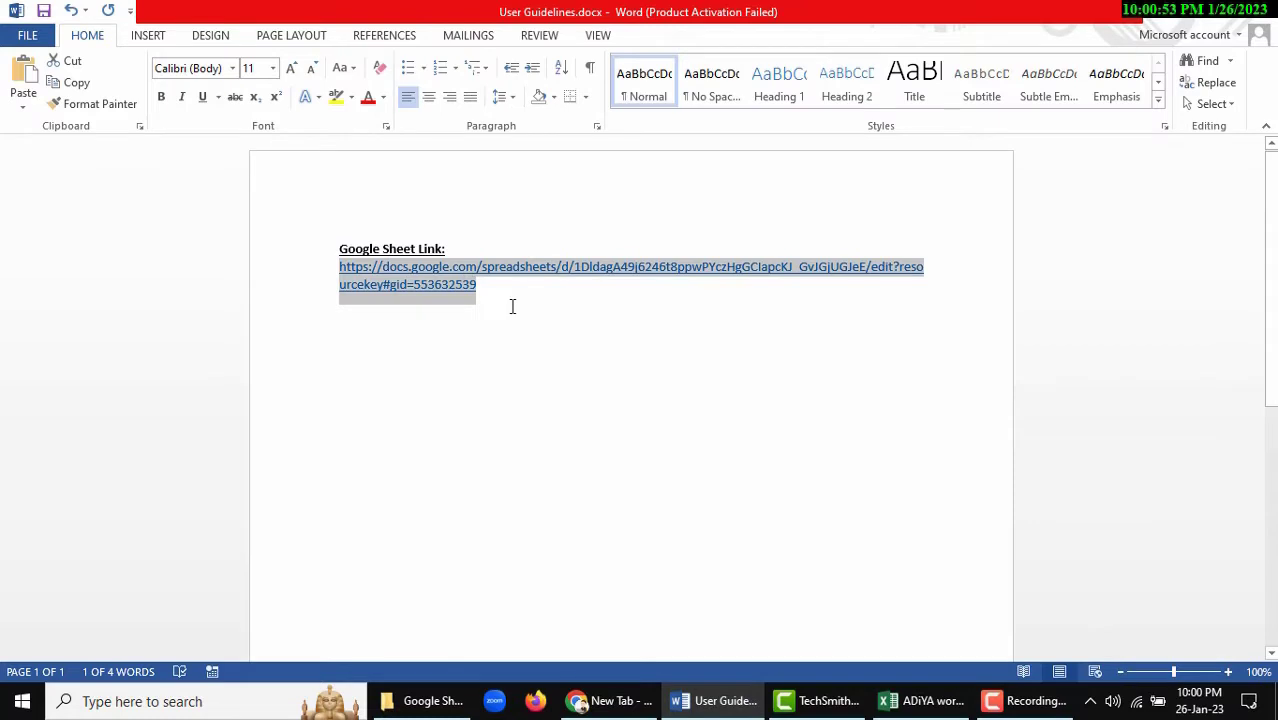
mouse_move(625, 688)
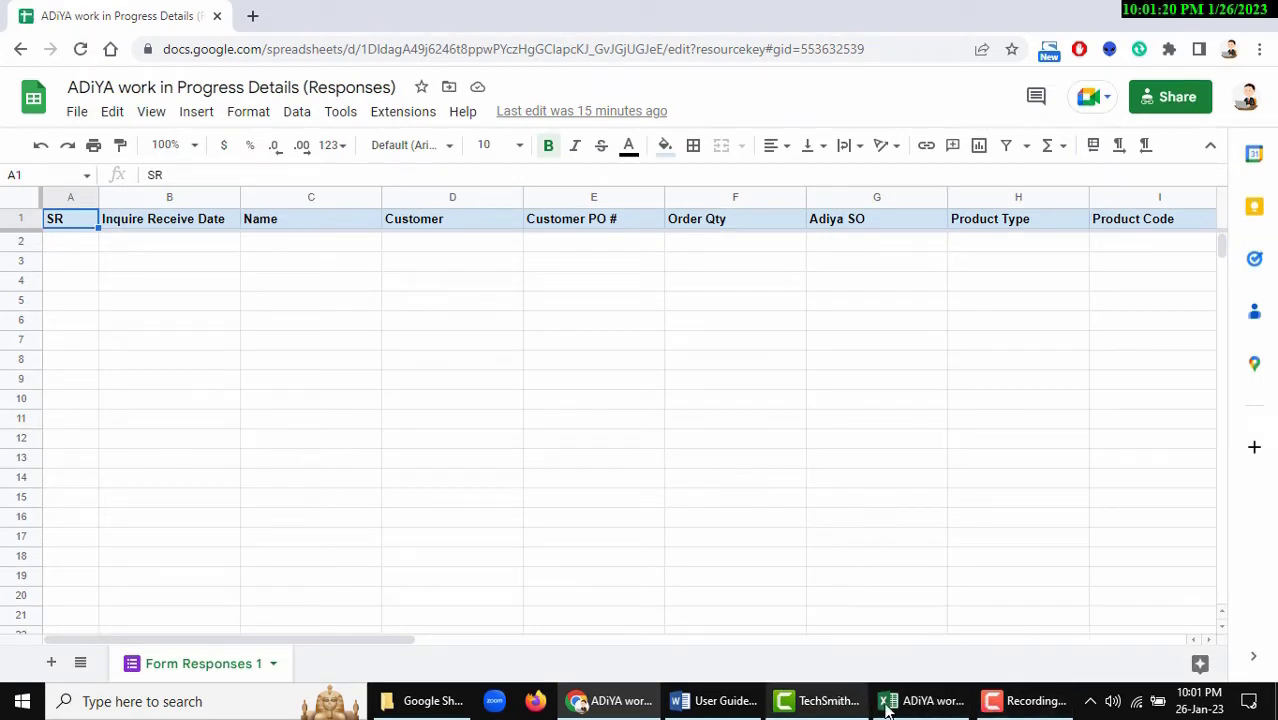
Log in to the workbook's validation form as admin
click(920, 700)
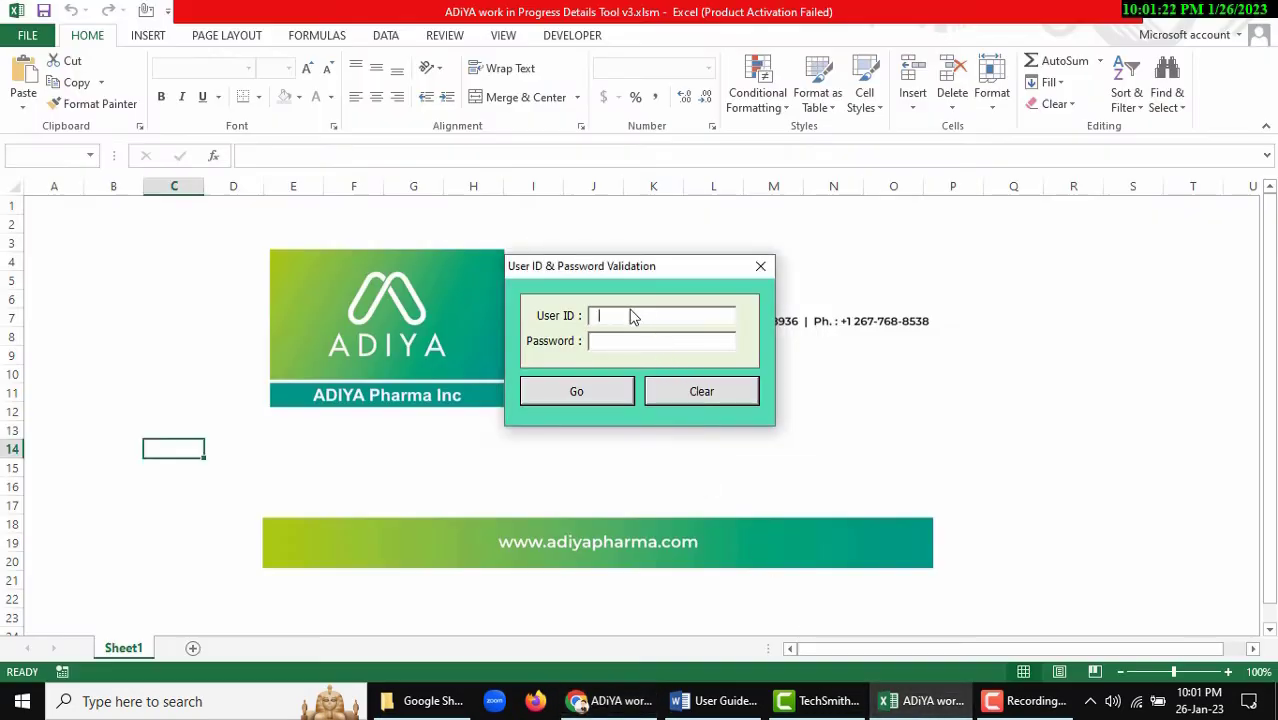
text(admin)
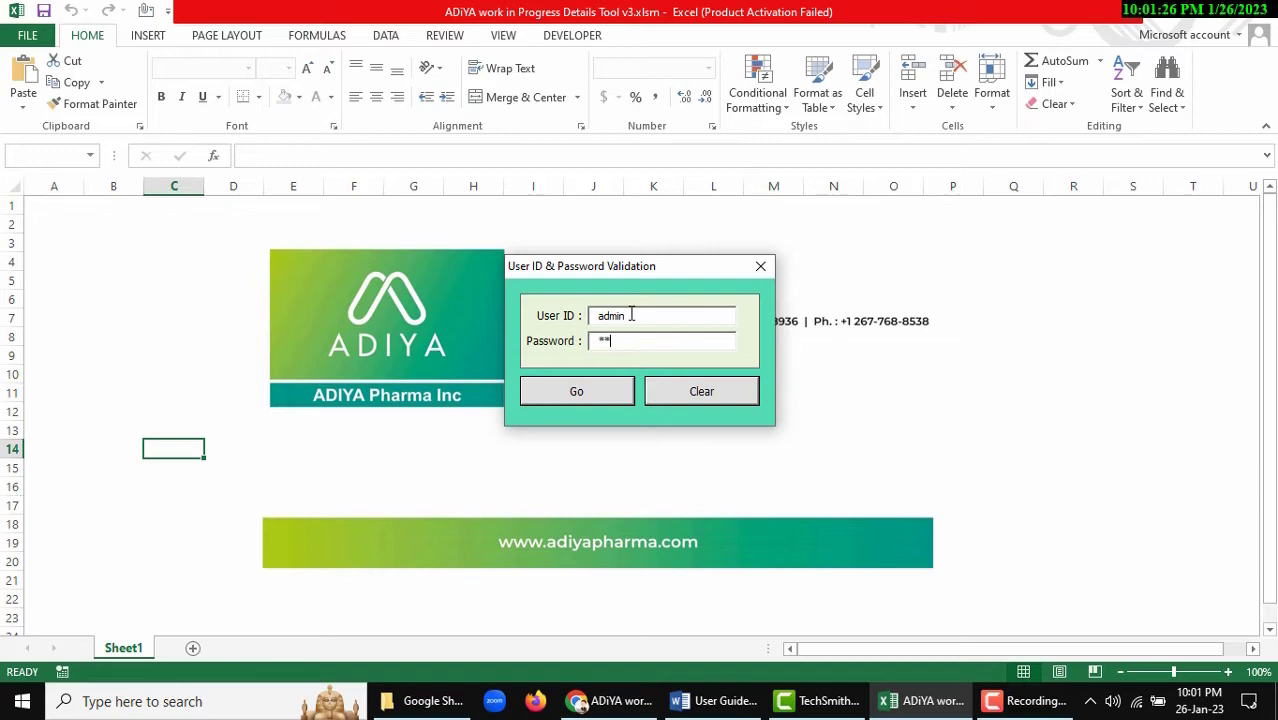
click(576, 391)
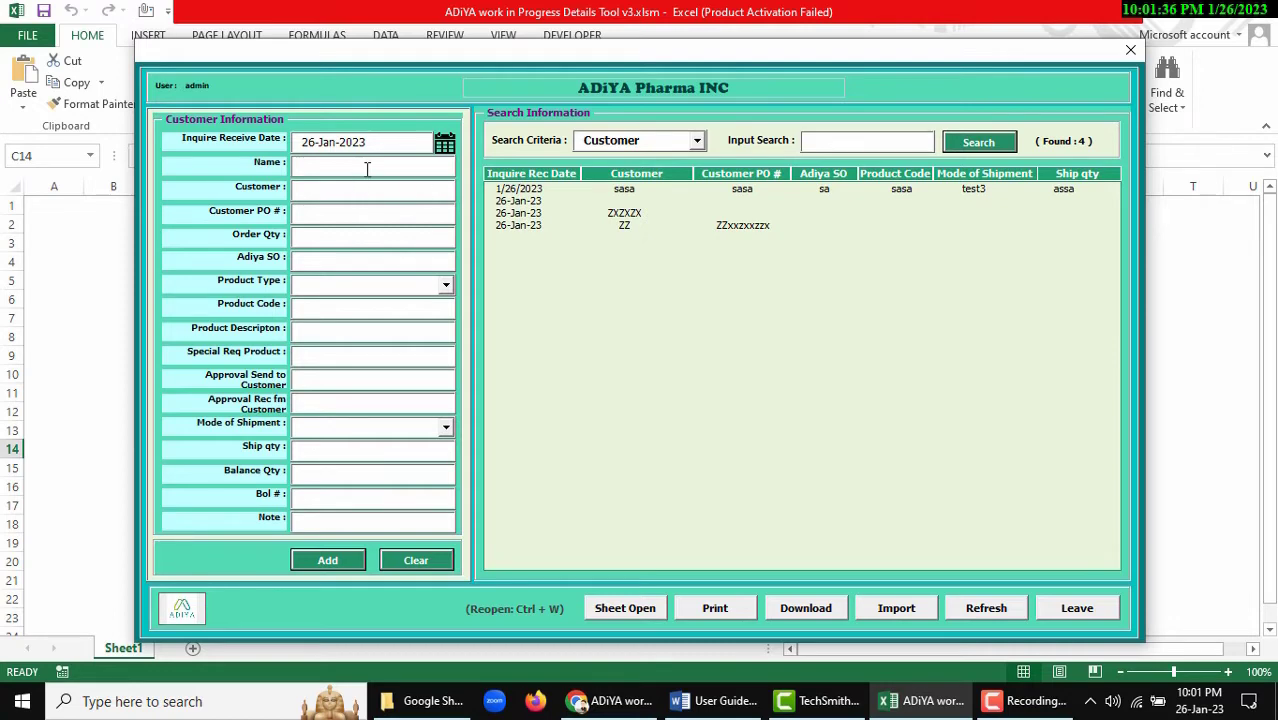
Enter the test record: name Test, customer abc, product test1, shipment test3, note 666
click(373, 162)
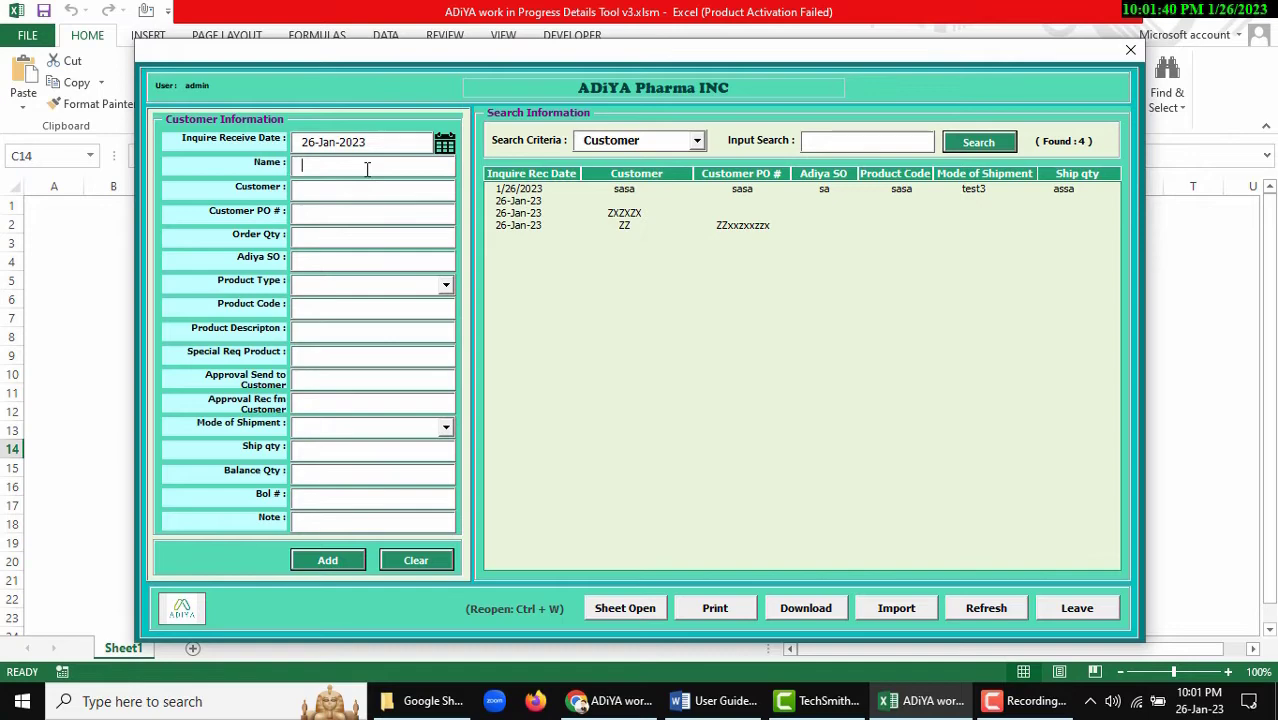
text(Test)
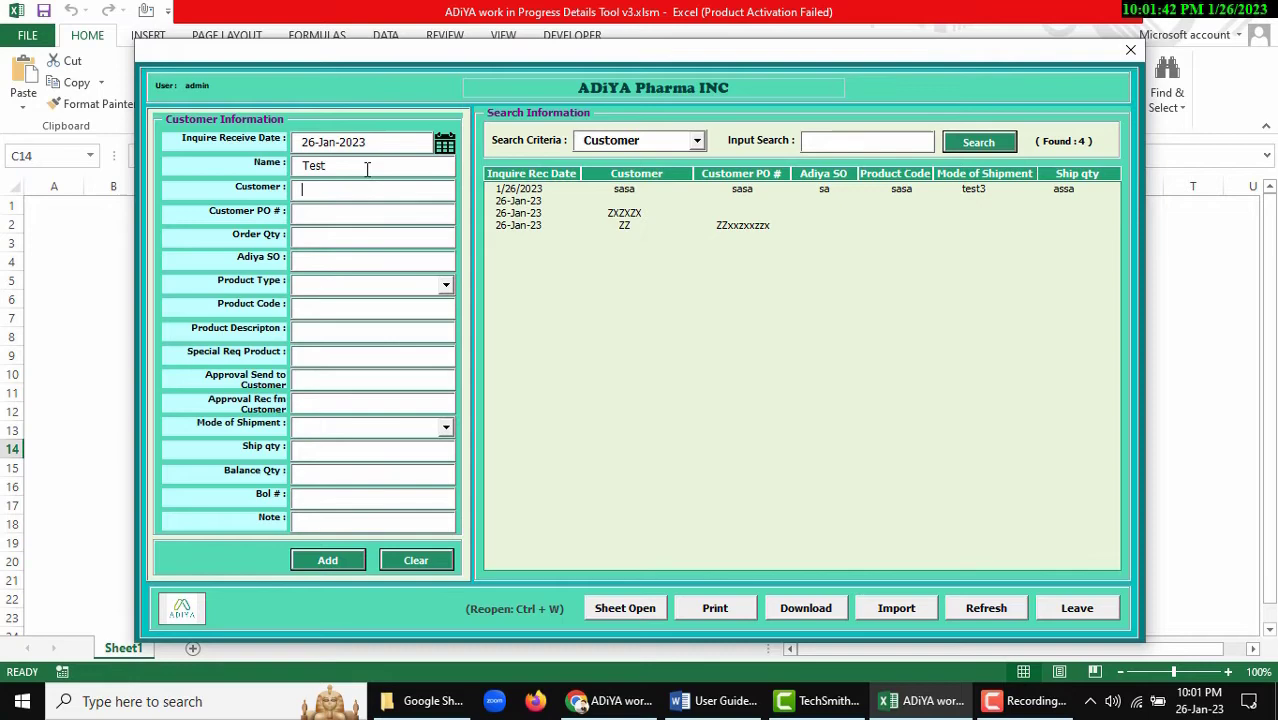
text(ab)
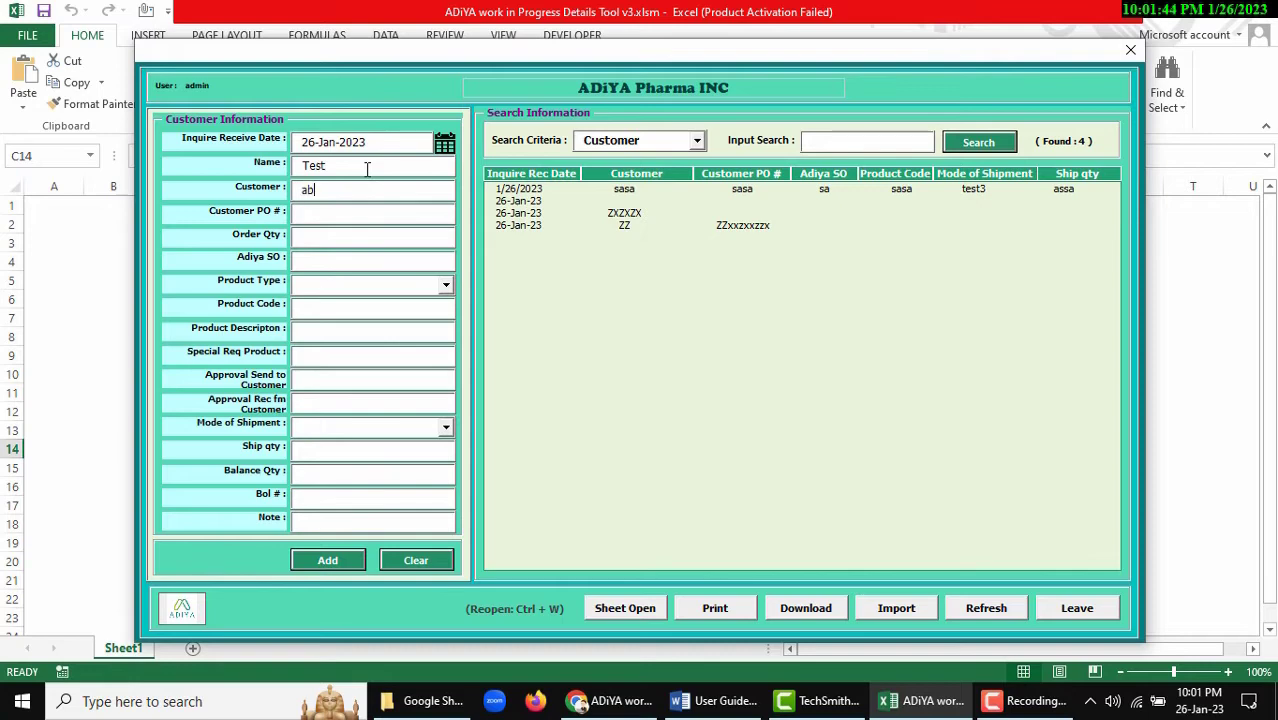
text(123)
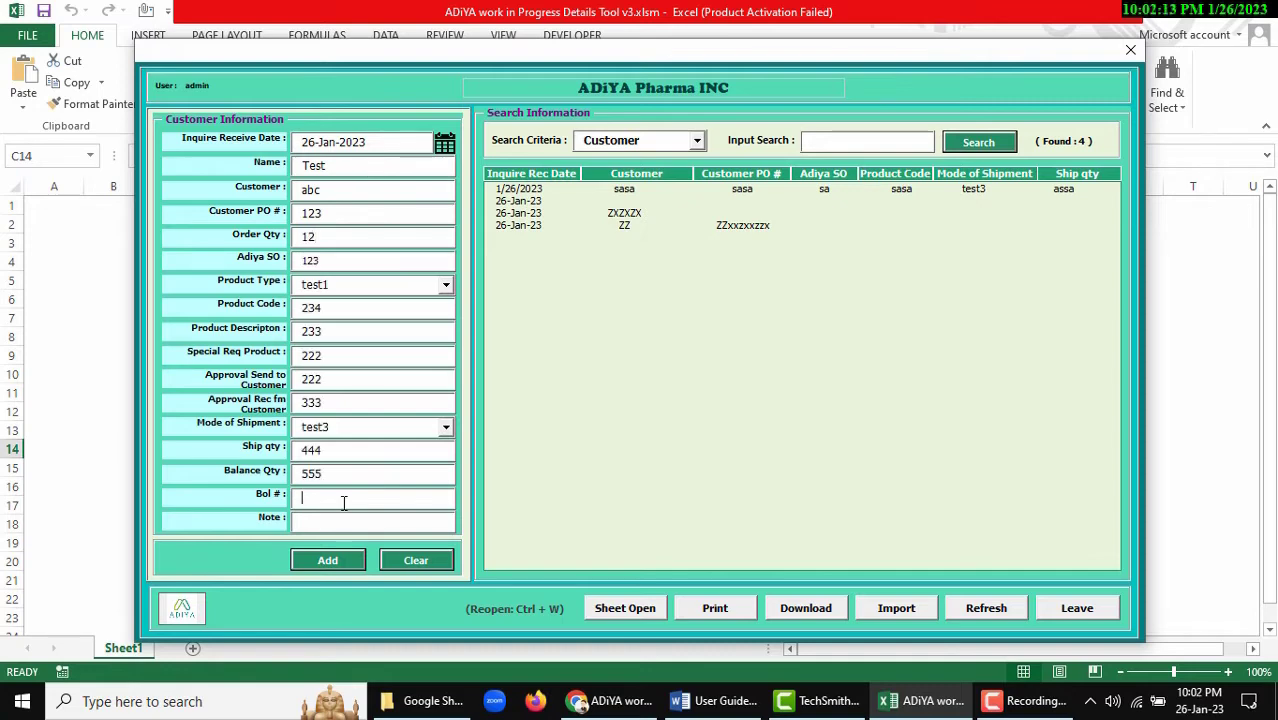
text(666)
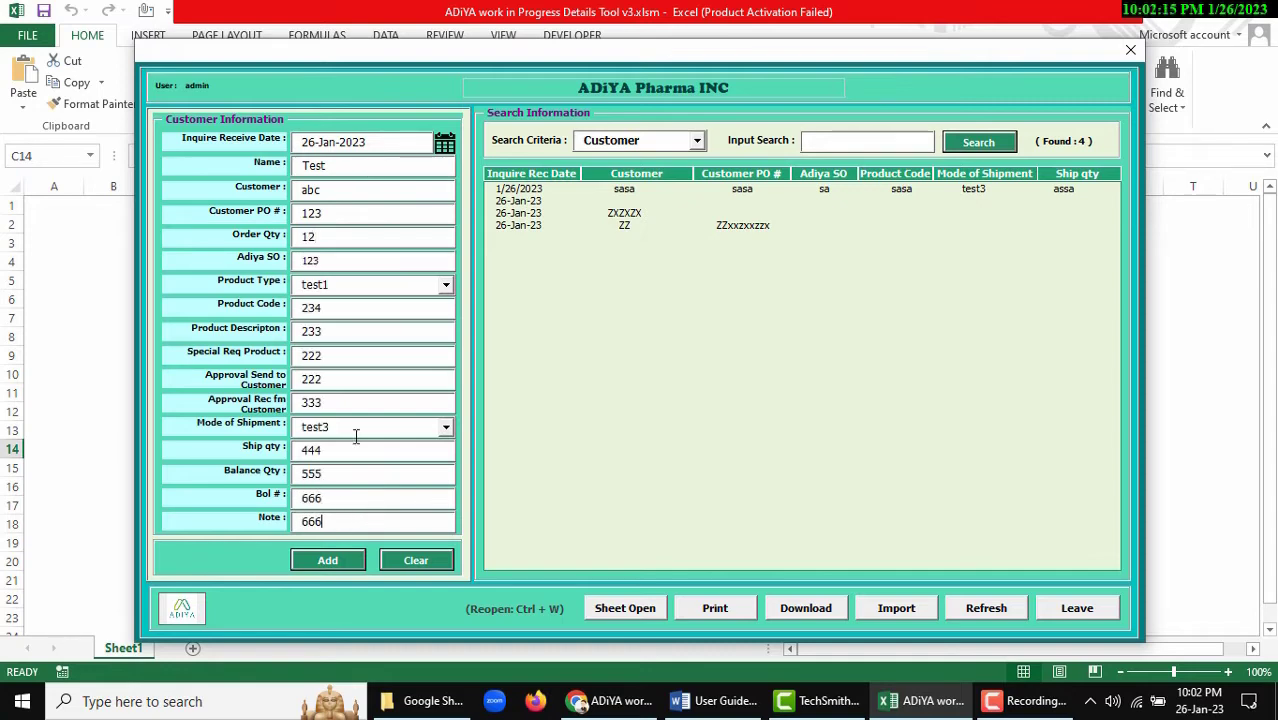
mouse_move(363, 560)
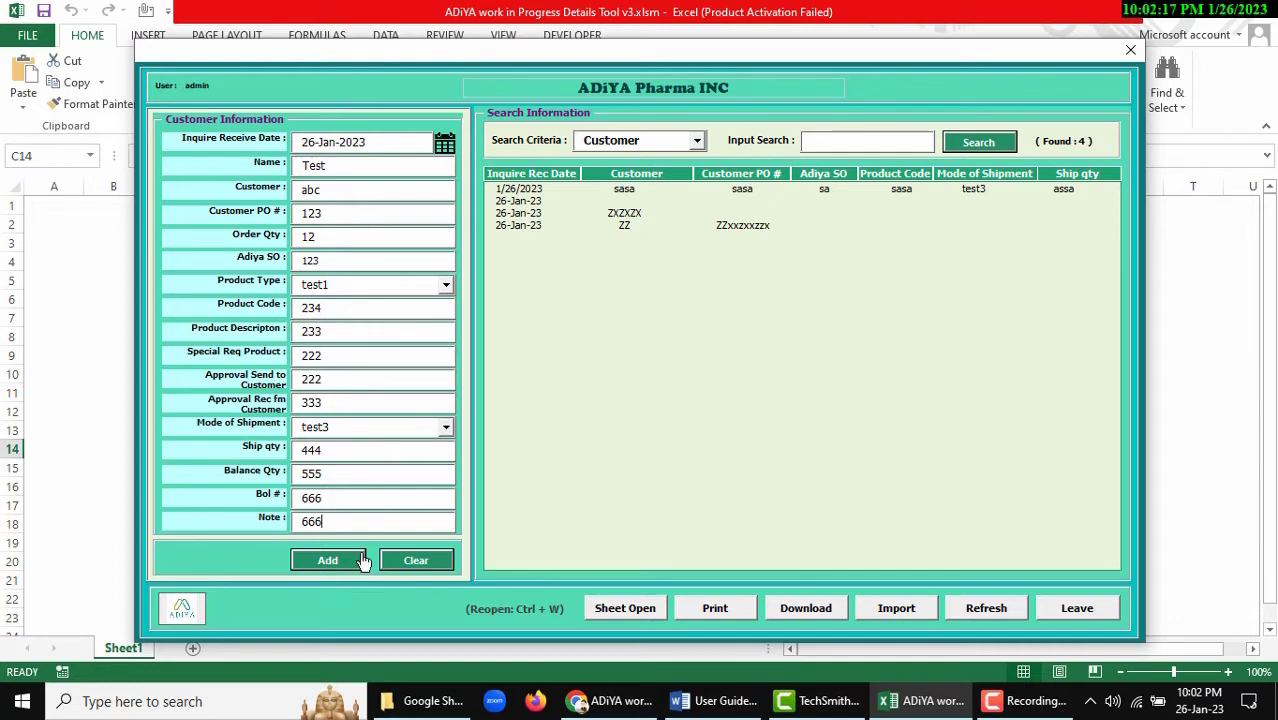
mouse_move(421, 570)
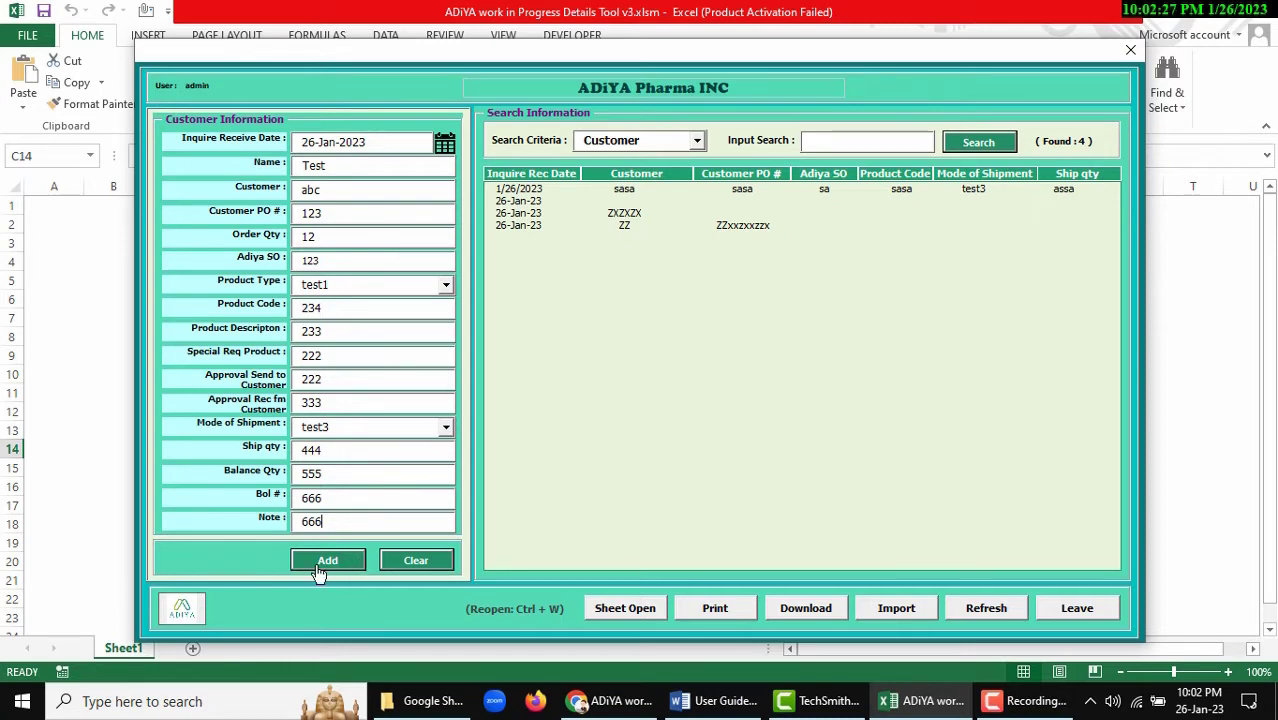
Add the test record, confirm Yes to save, and dismiss the thank-you message
click(327, 560)
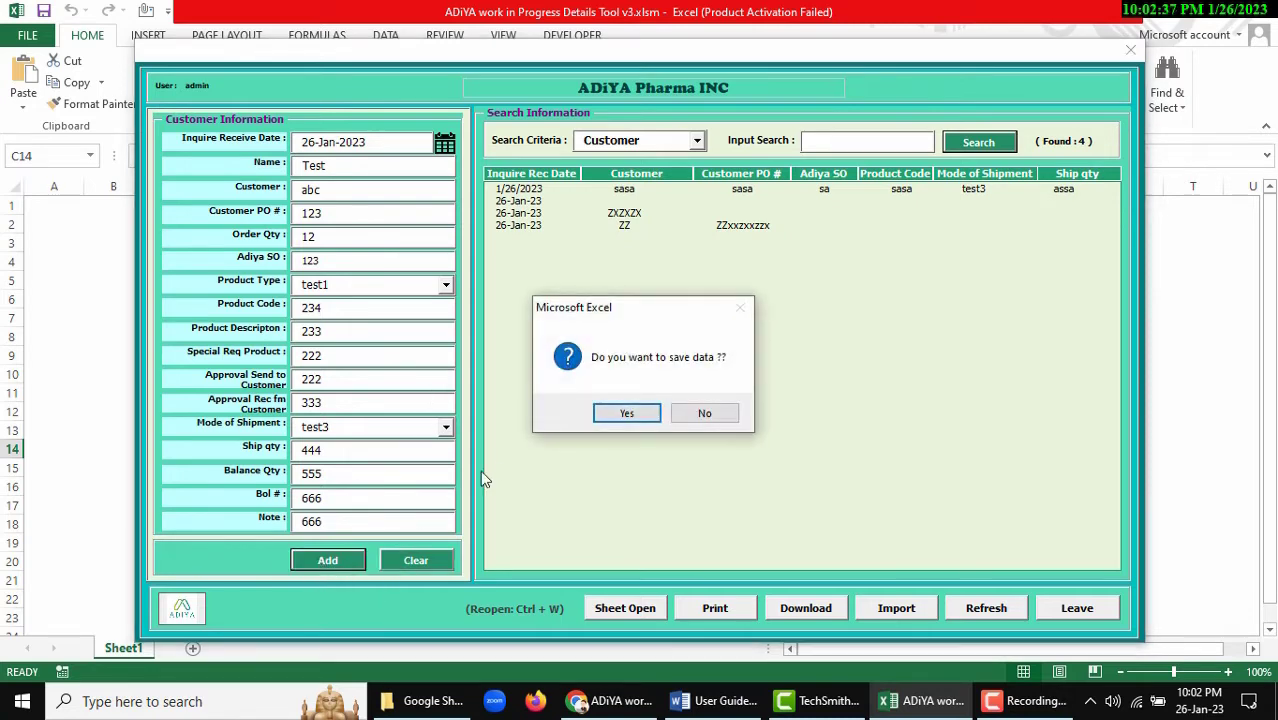
mouse_move(626, 413)
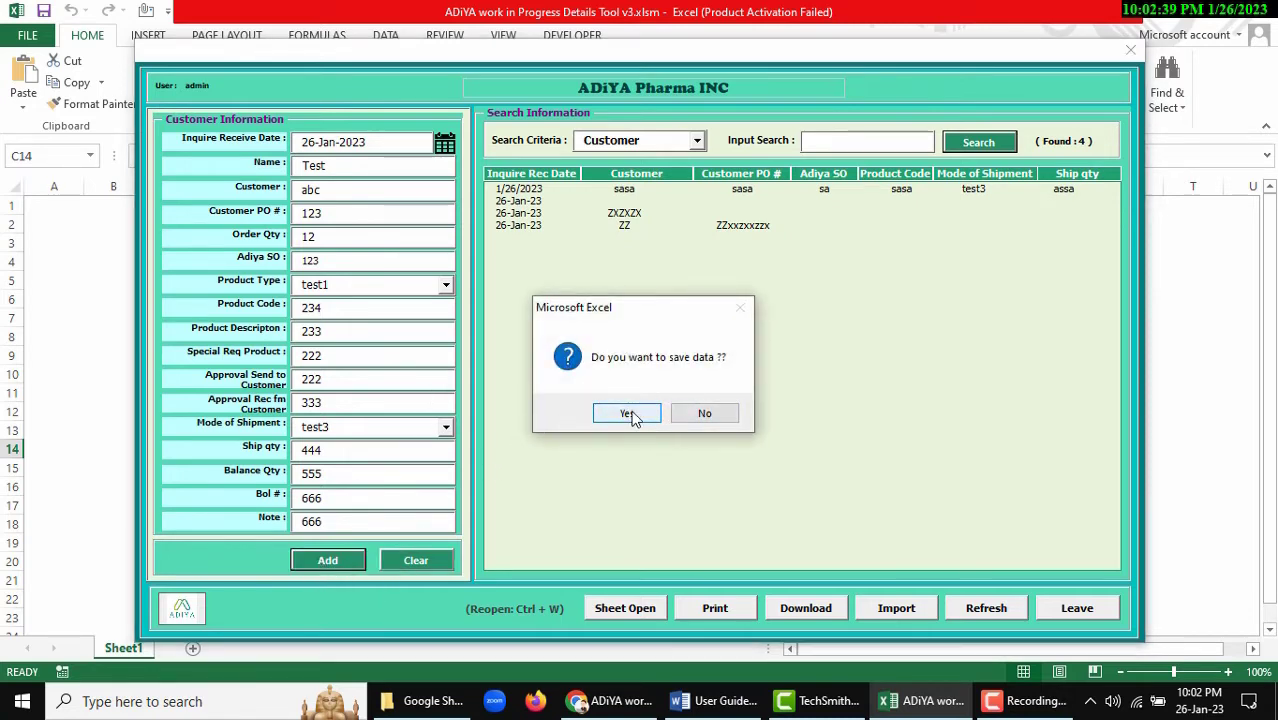
click(627, 413)
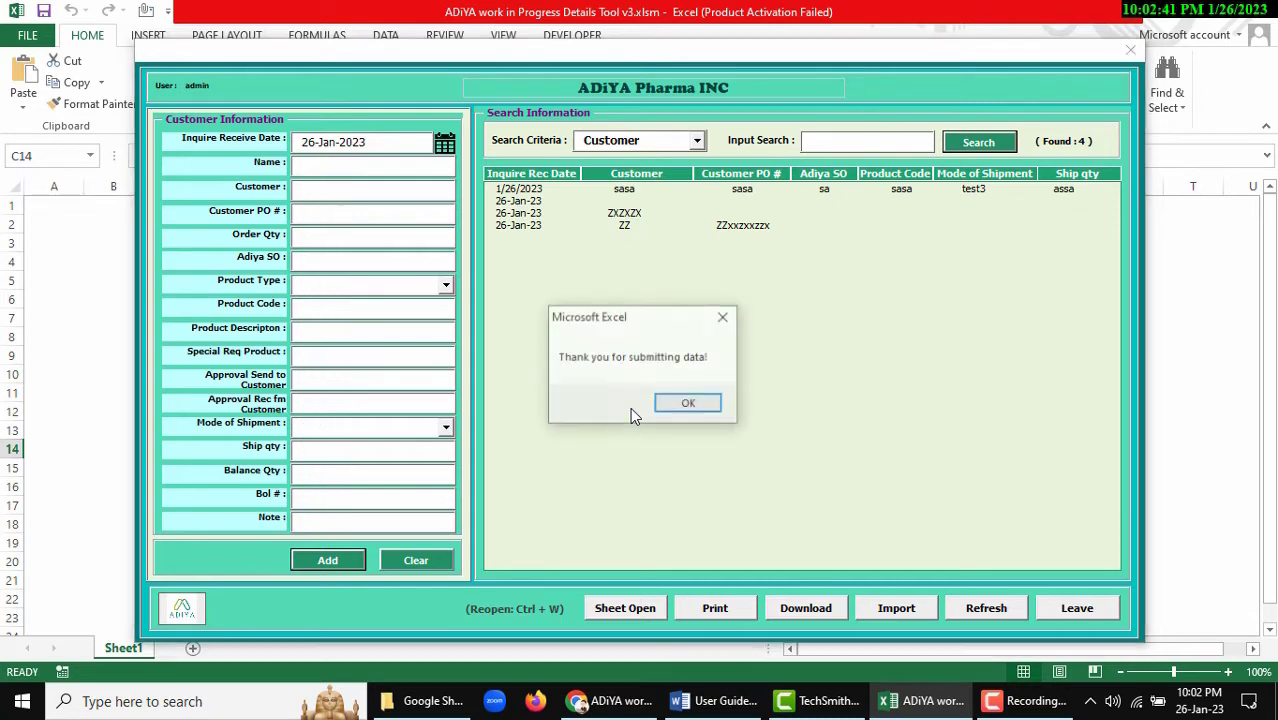
mouse_move(597, 376)
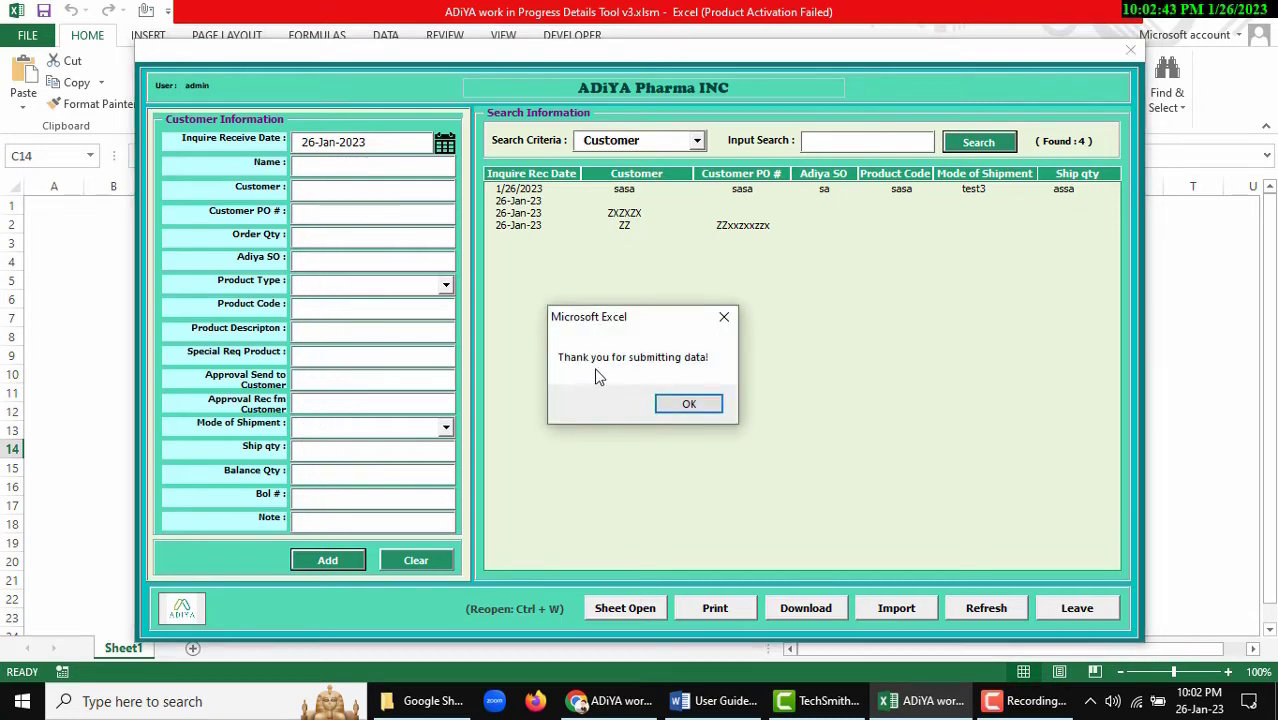
mouse_move(689, 403)
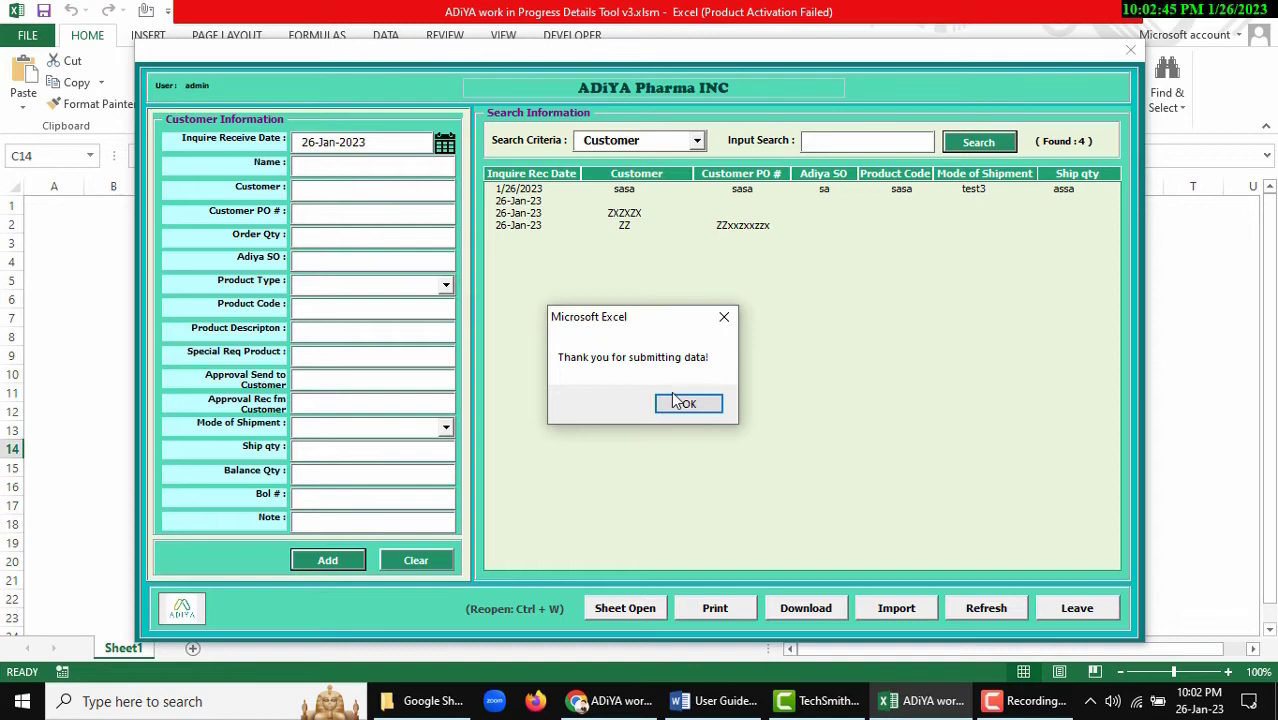
click(688, 403)
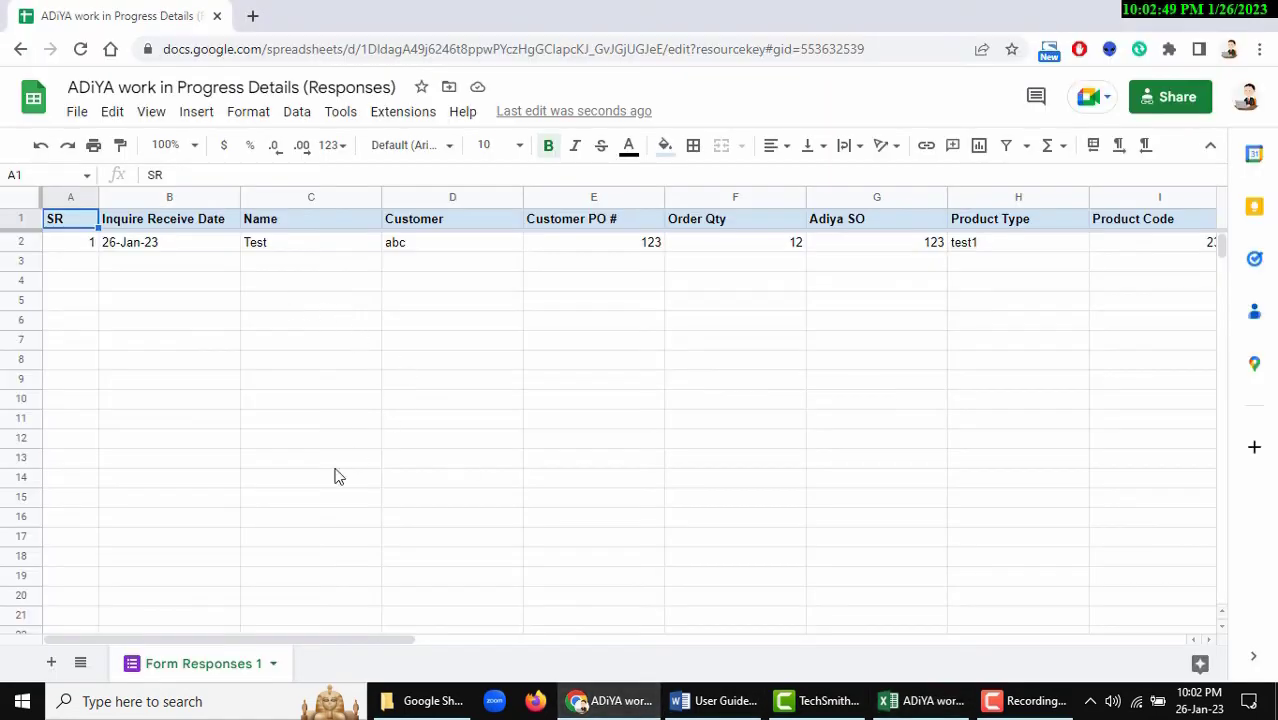
Check the synced row's date, Ship qty and Timestamp values in Form Responses 1
click(70, 242)
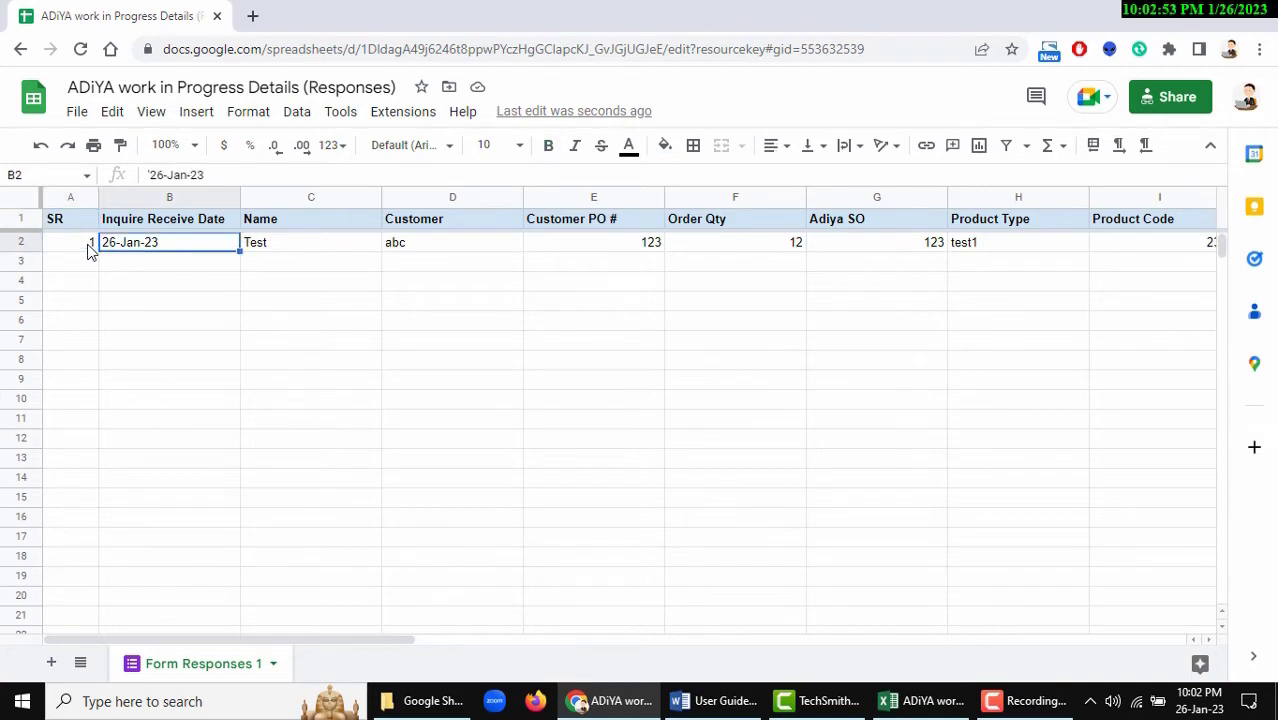
click(735, 242)
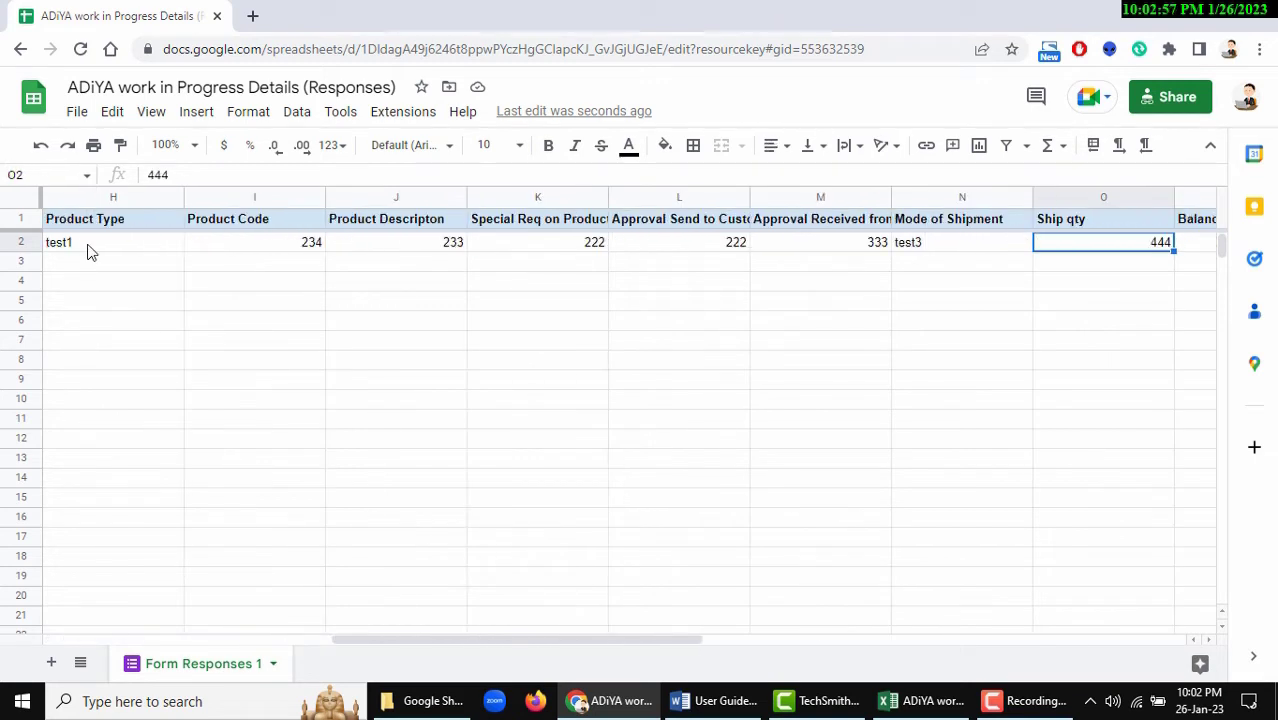
scroll(right, 3)
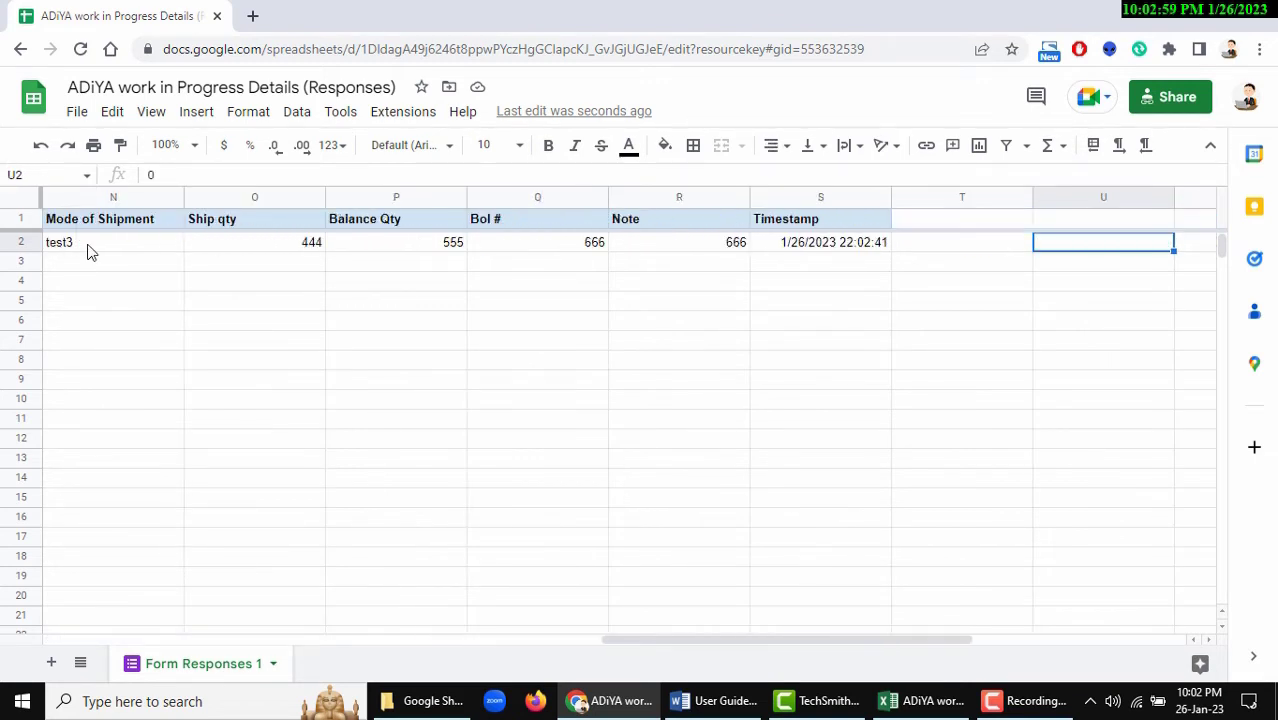
click(820, 242)
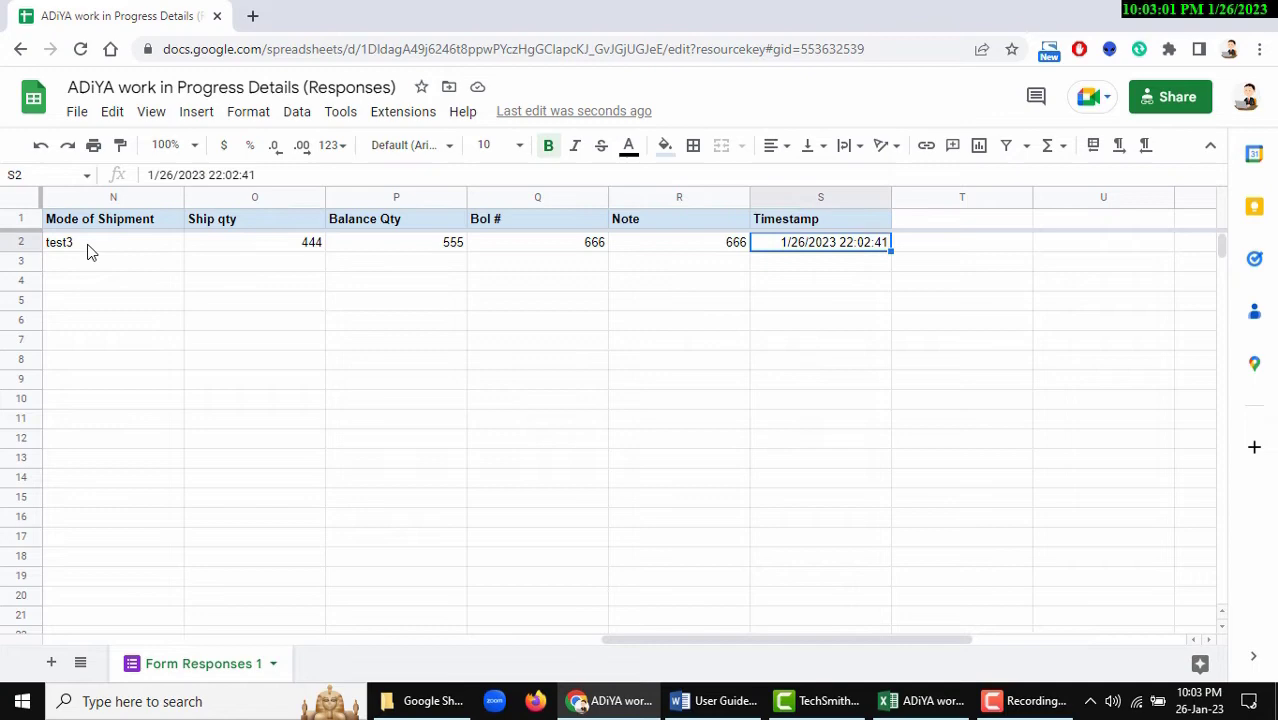
scroll(left, 3)
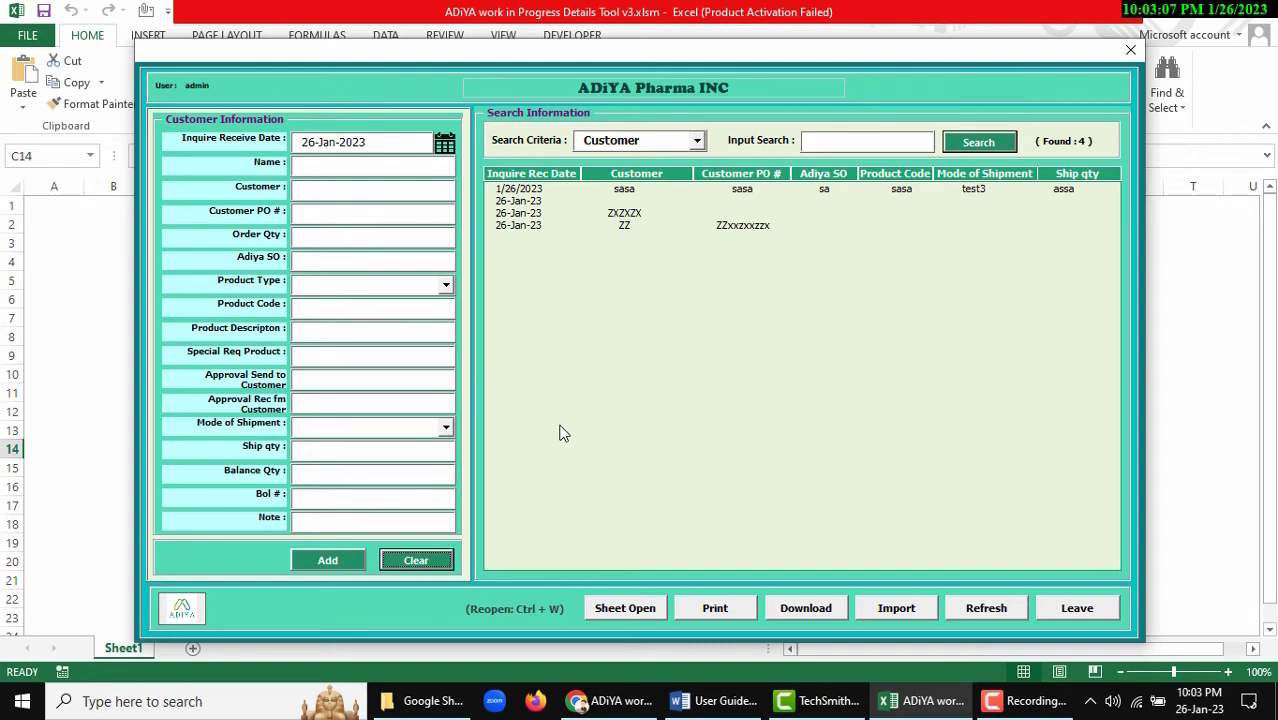
mouse_move(568, 317)
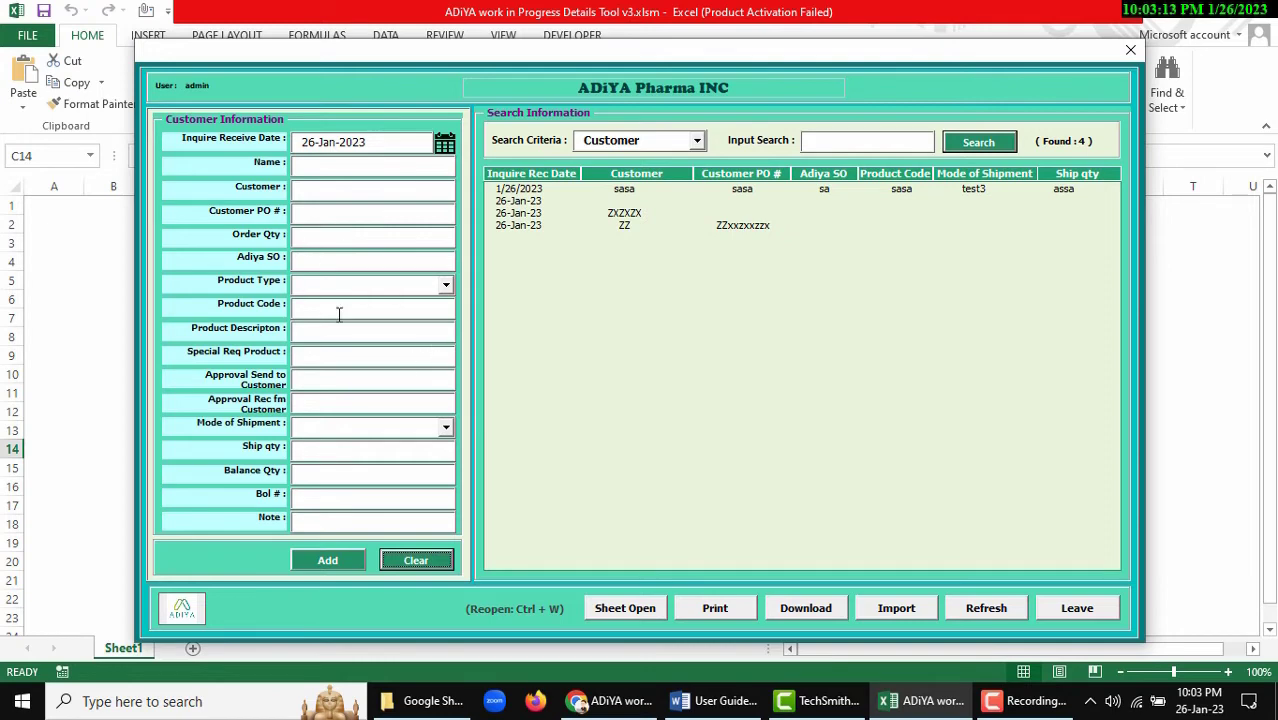
mouse_move(504, 361)
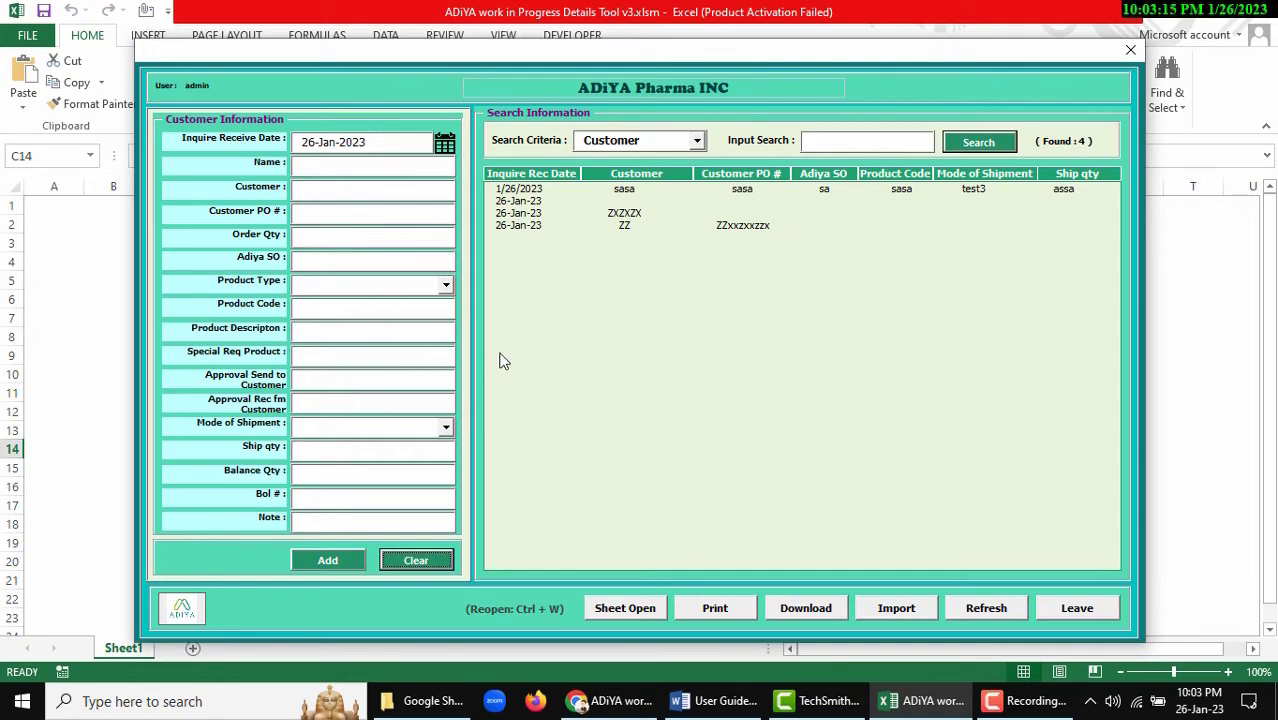
mouse_move(940, 630)
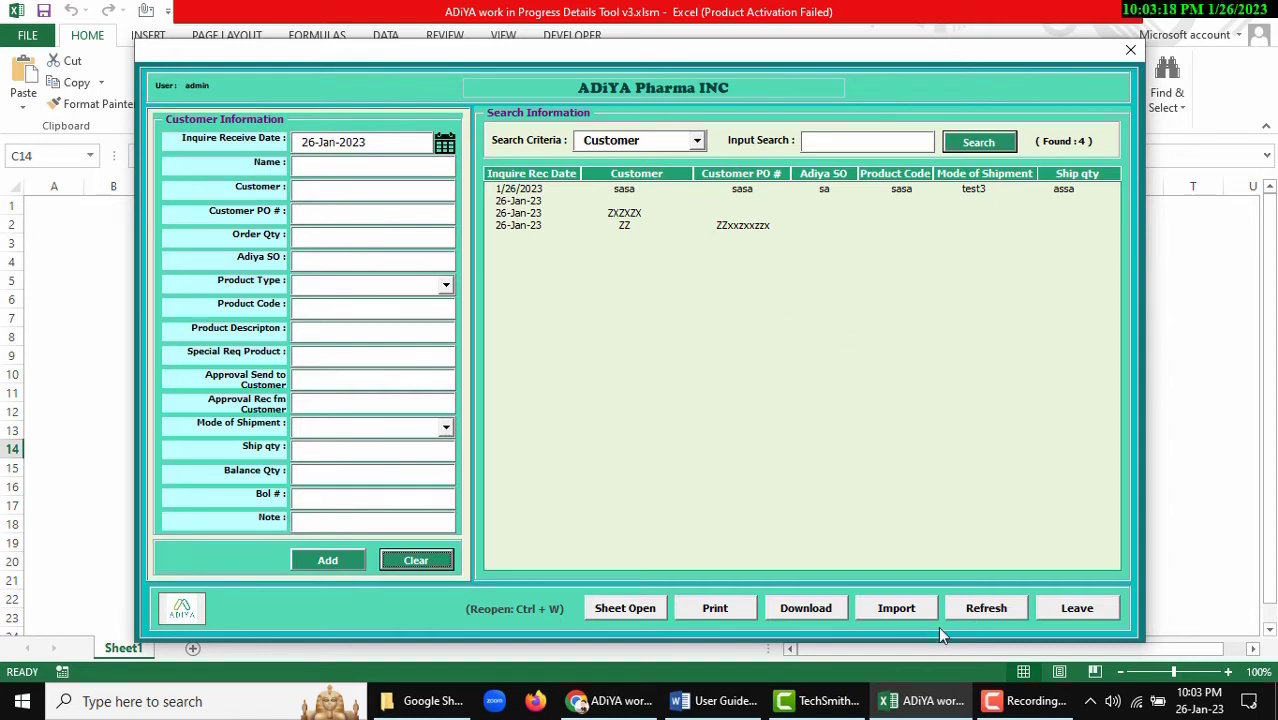
mouse_move(962, 571)
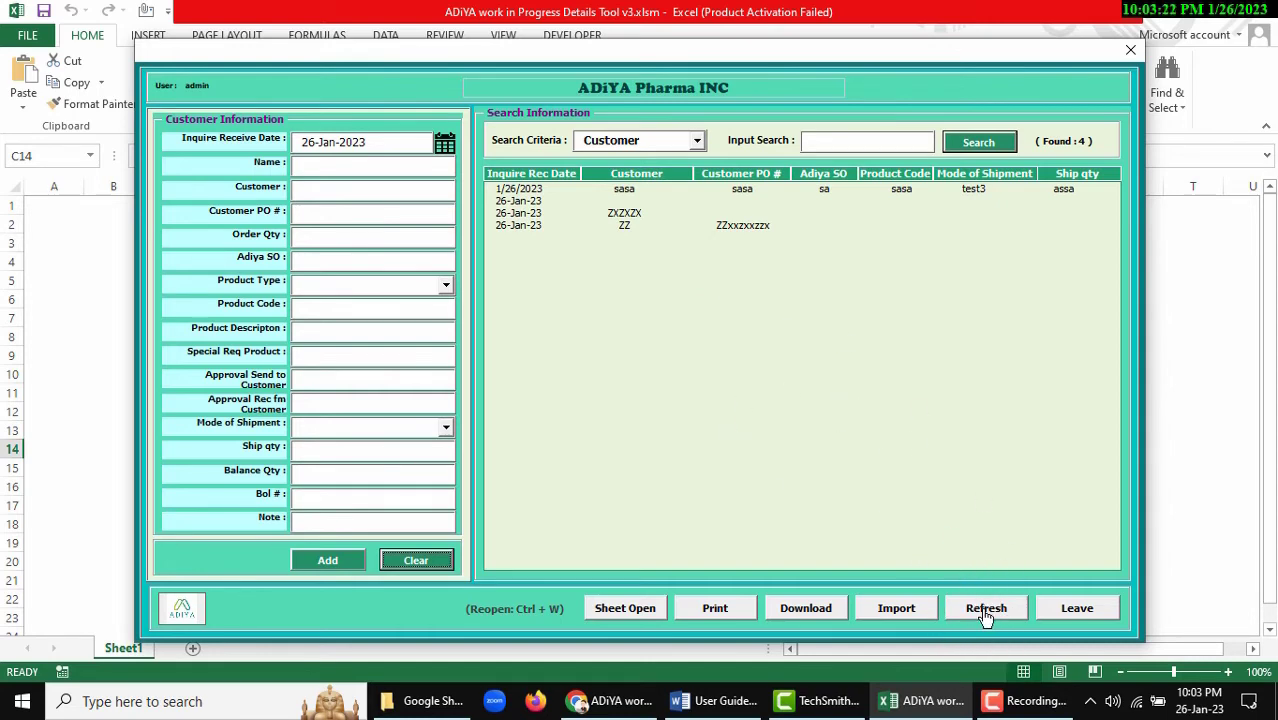
mouse_move(986, 608)
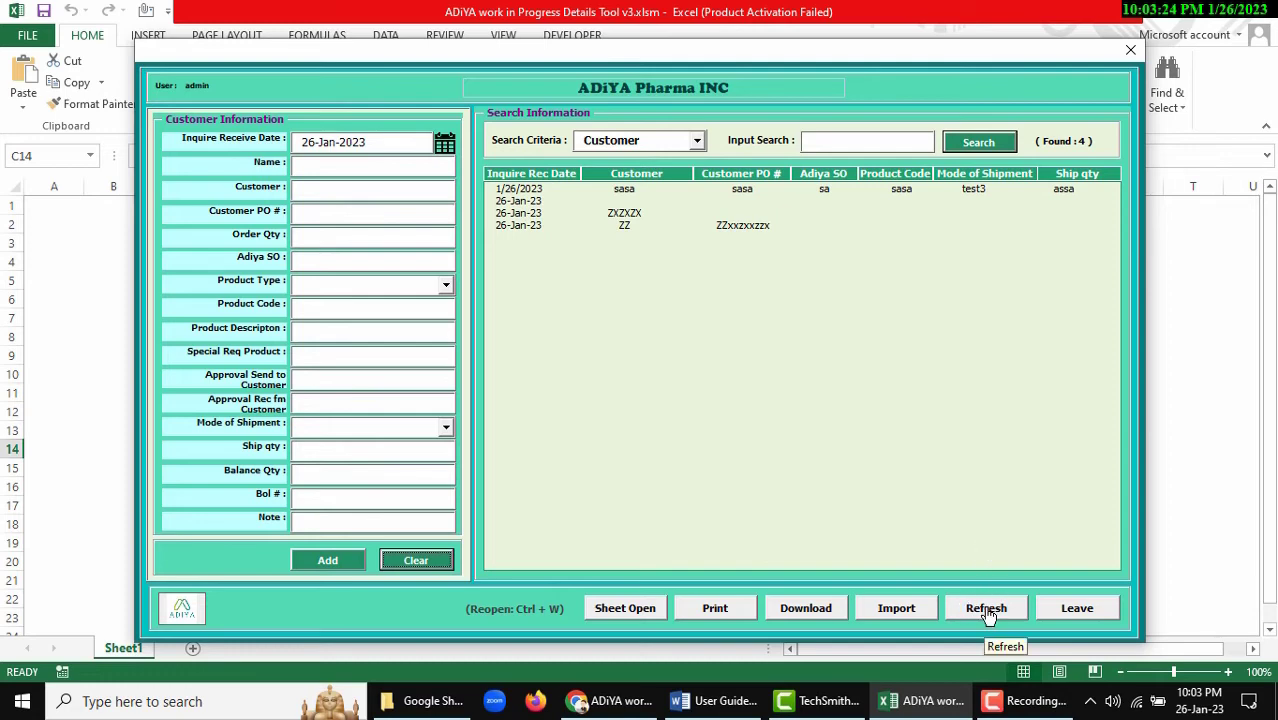
Refresh the Search Information list so only the abc test record appears
click(986, 607)
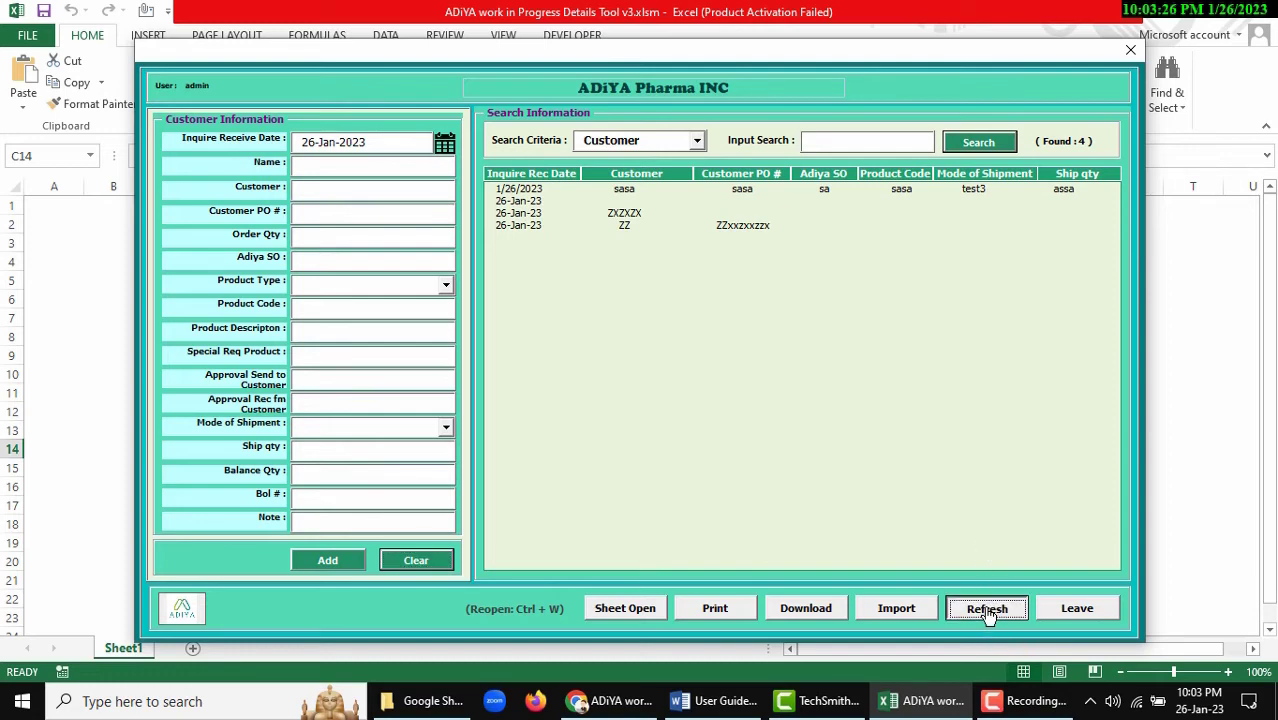
click(986, 608)
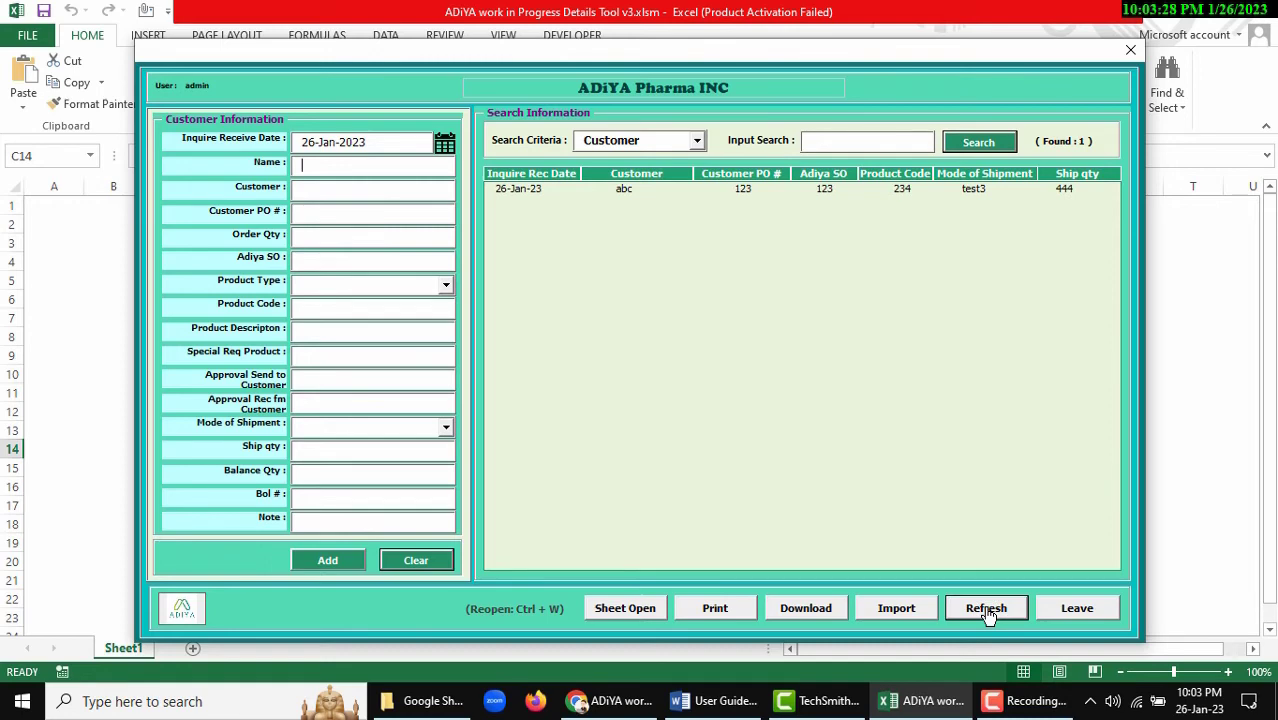
mouse_move(750, 195)
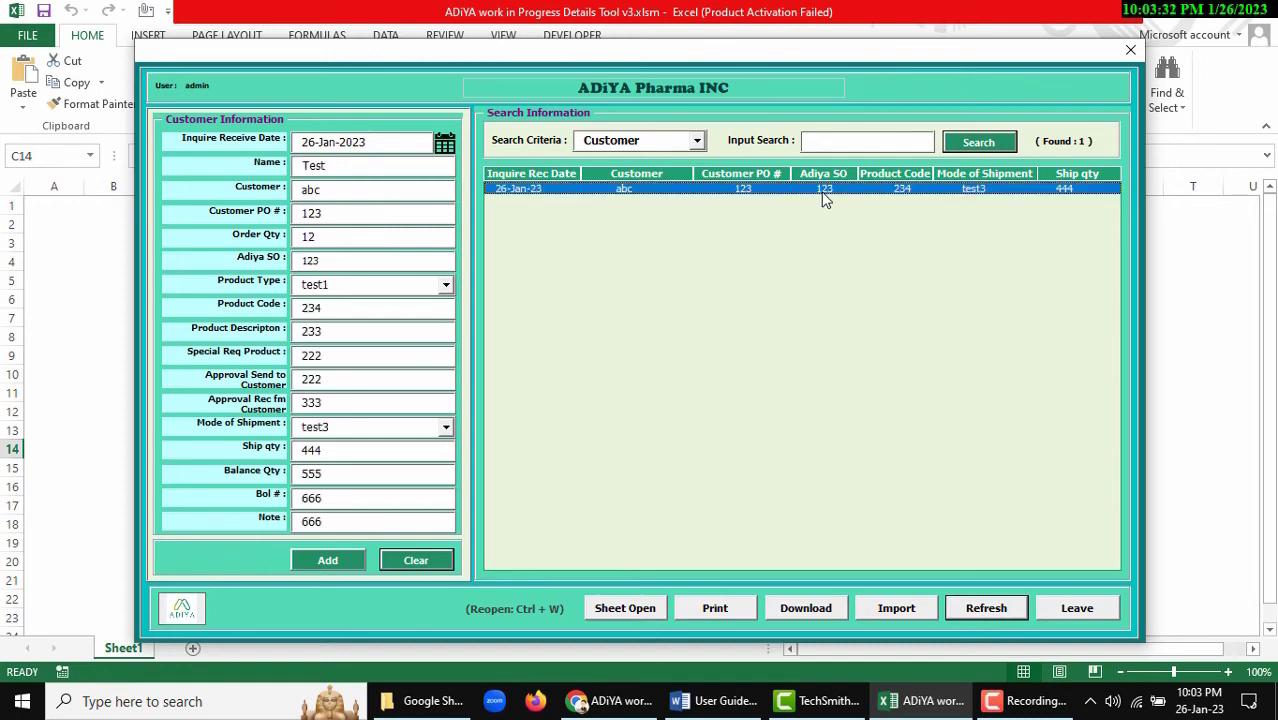
mouse_move(495, 277)
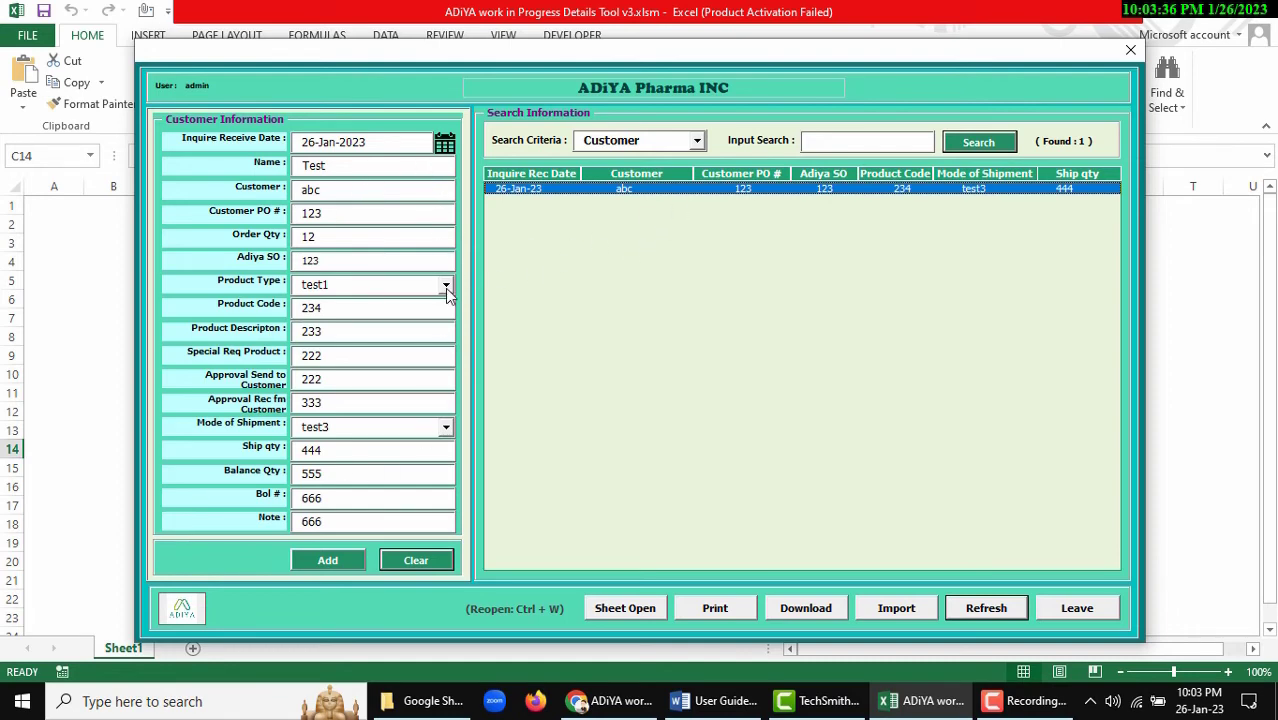
mouse_move(685, 592)
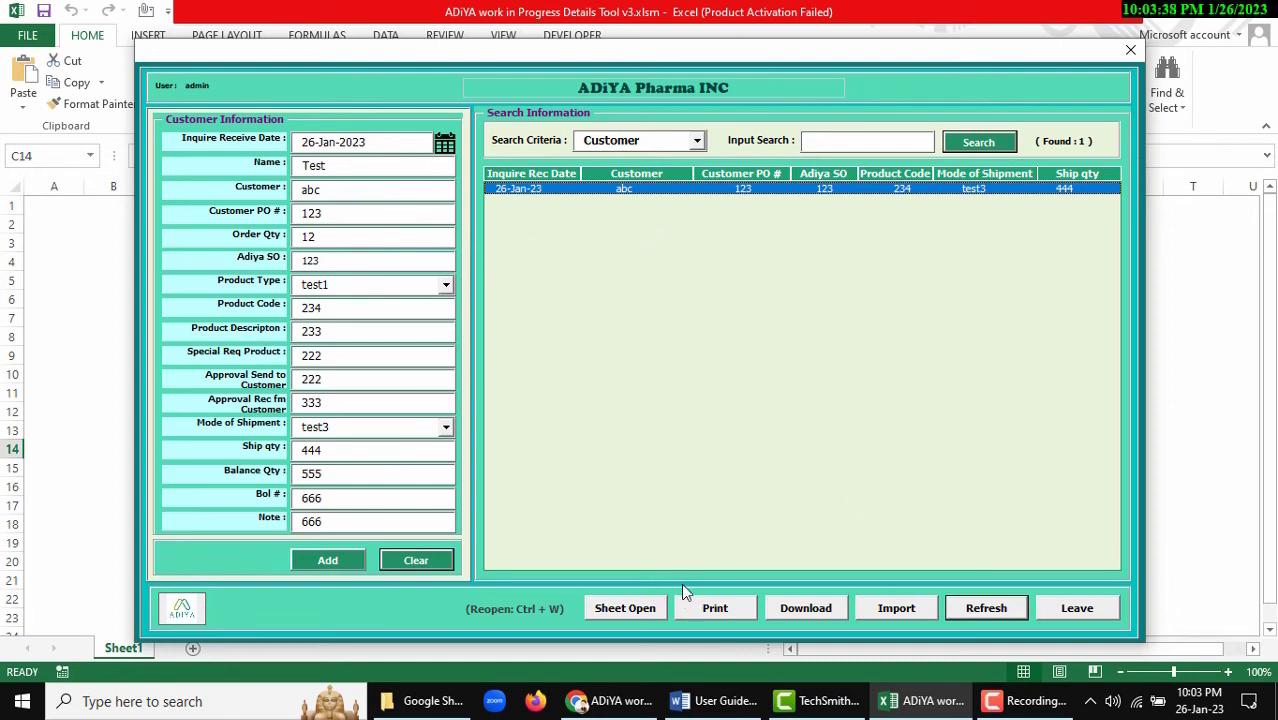
mouse_move(625, 608)
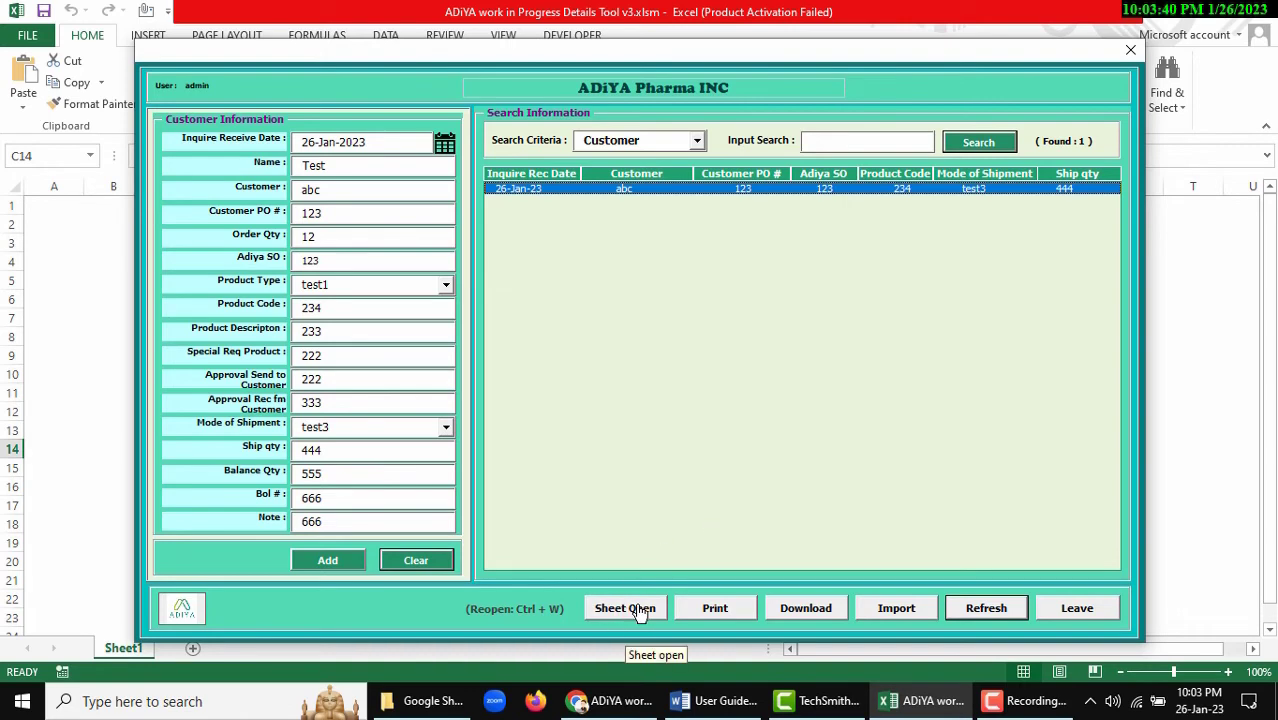
Export the Shipping Details Report and locate the new .xlsx in the Google Sheet folder
click(625, 608)
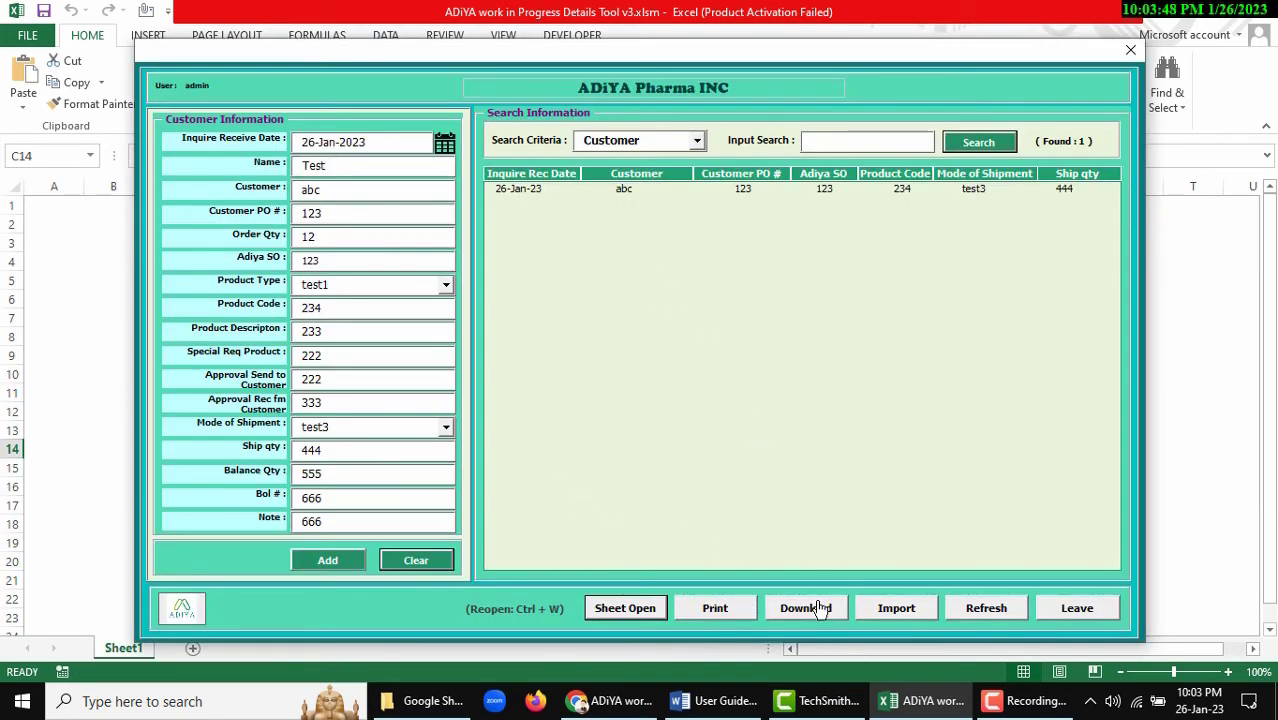
click(806, 608)
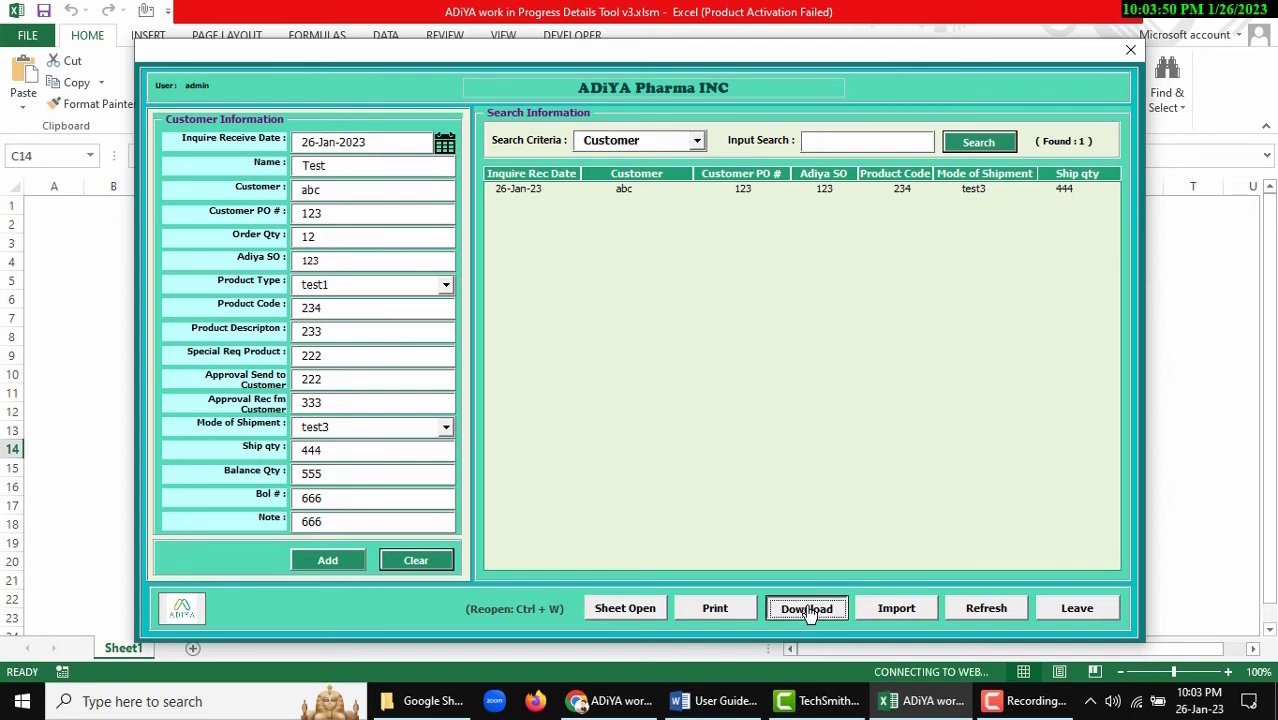
click(806, 607)
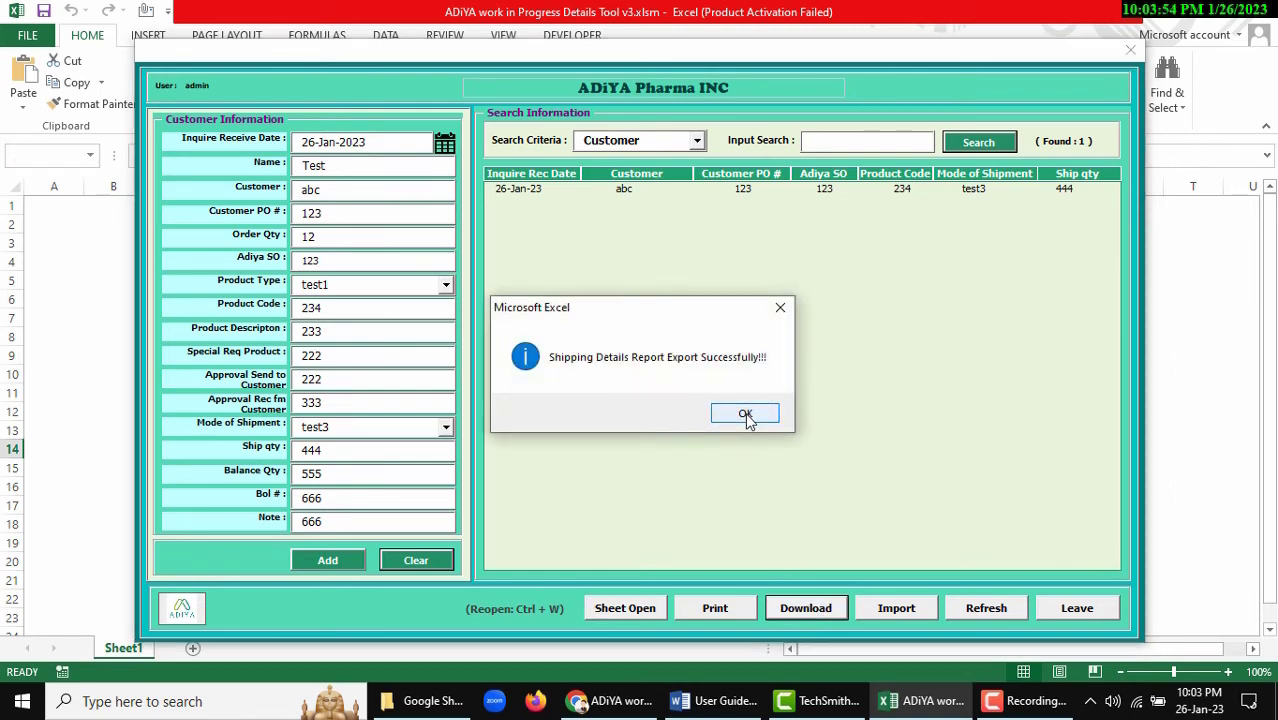
click(745, 414)
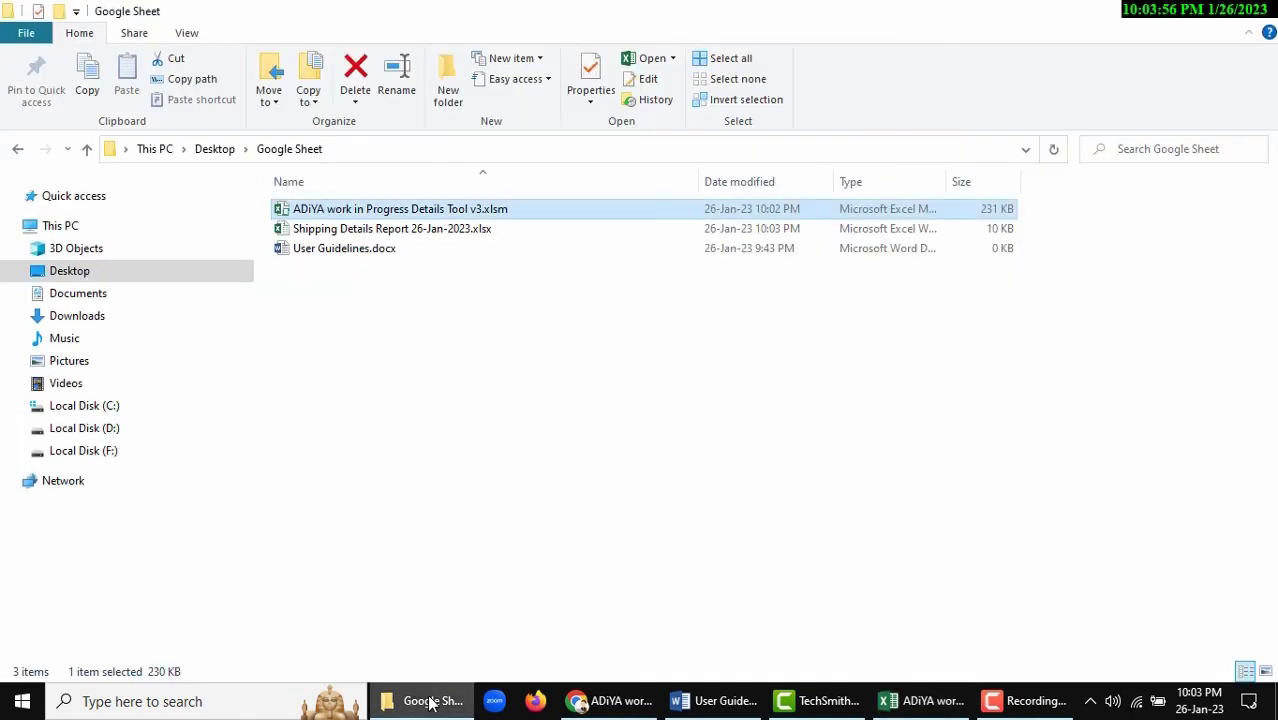
double_click(400, 208)
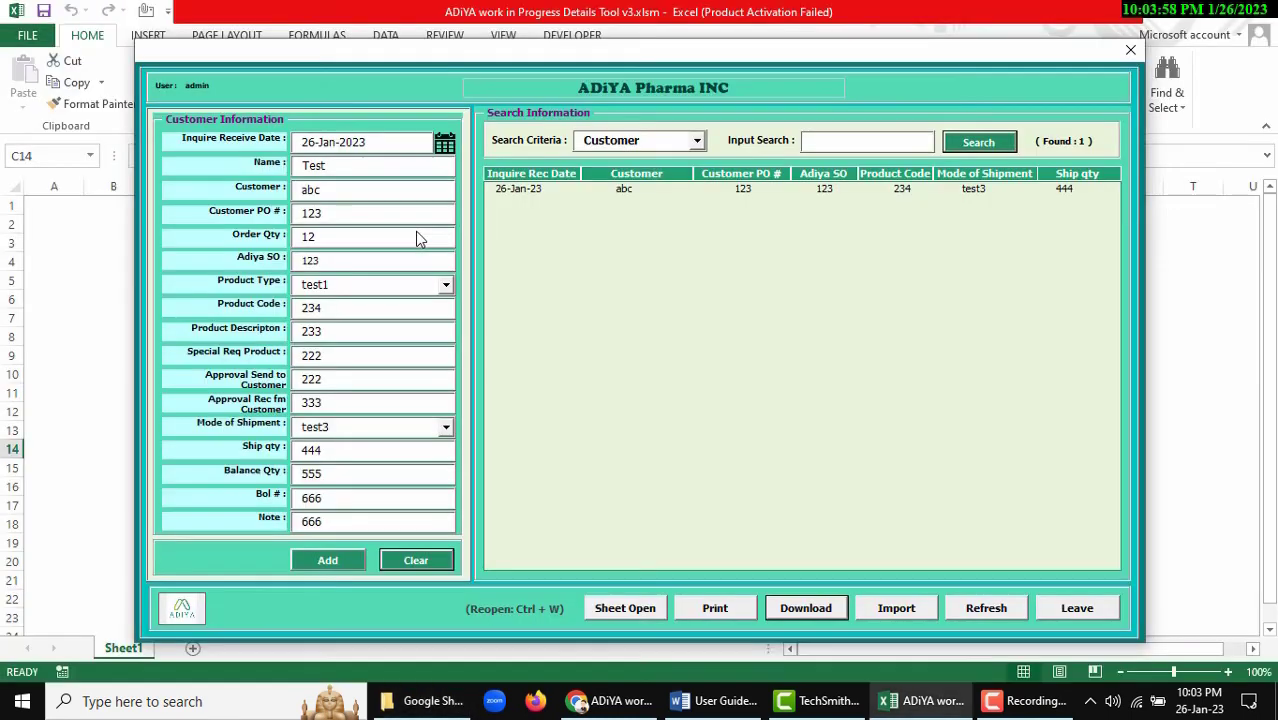
Leave the data-entry form so all customer information fields come back empty
click(805, 608)
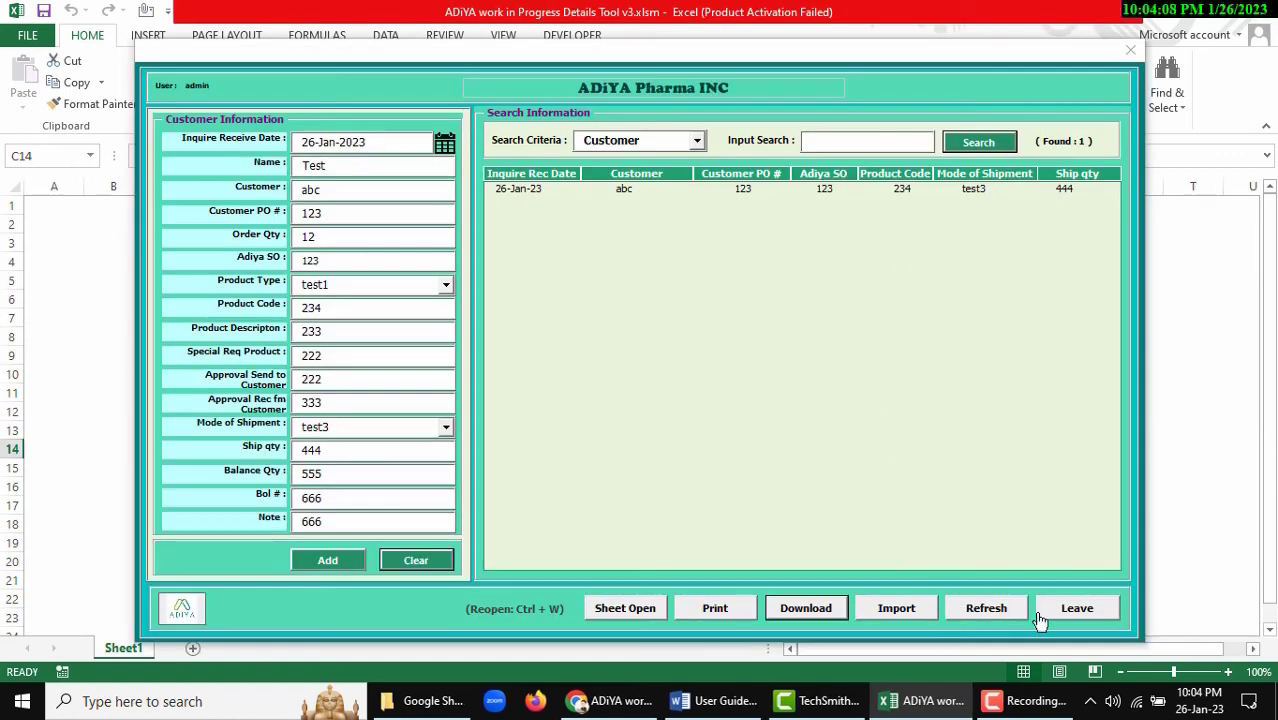
click(415, 560)
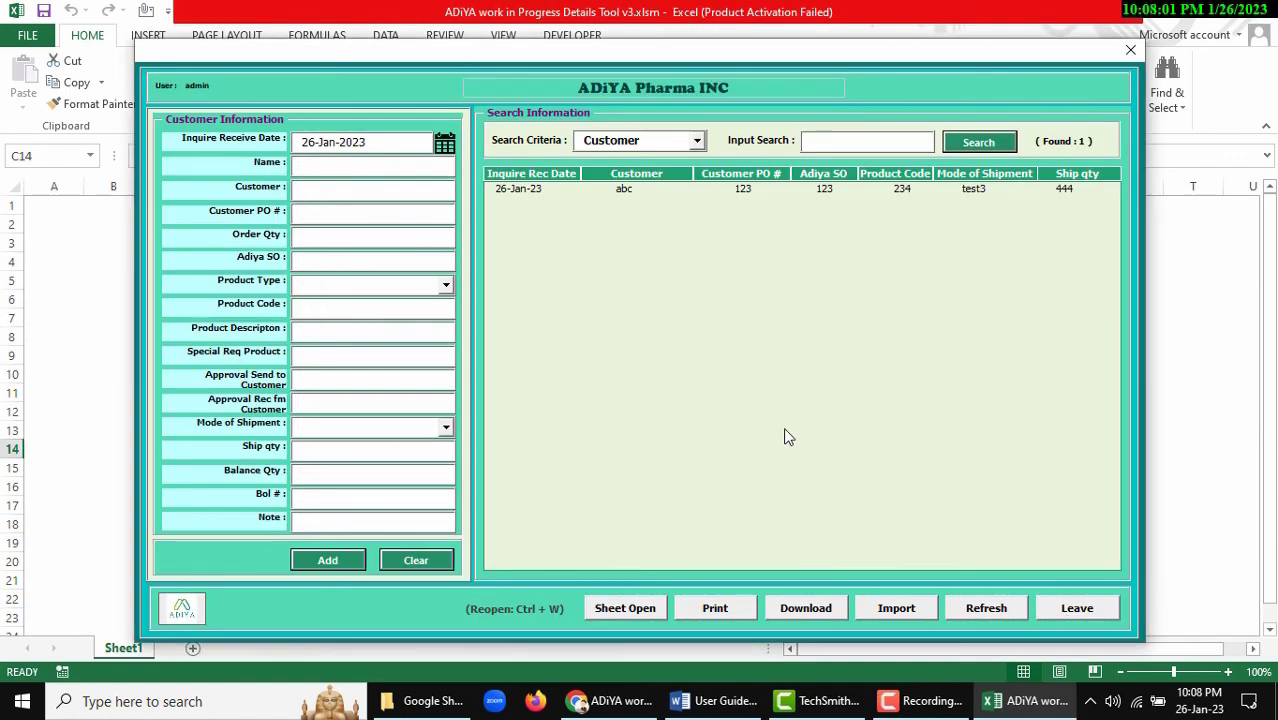